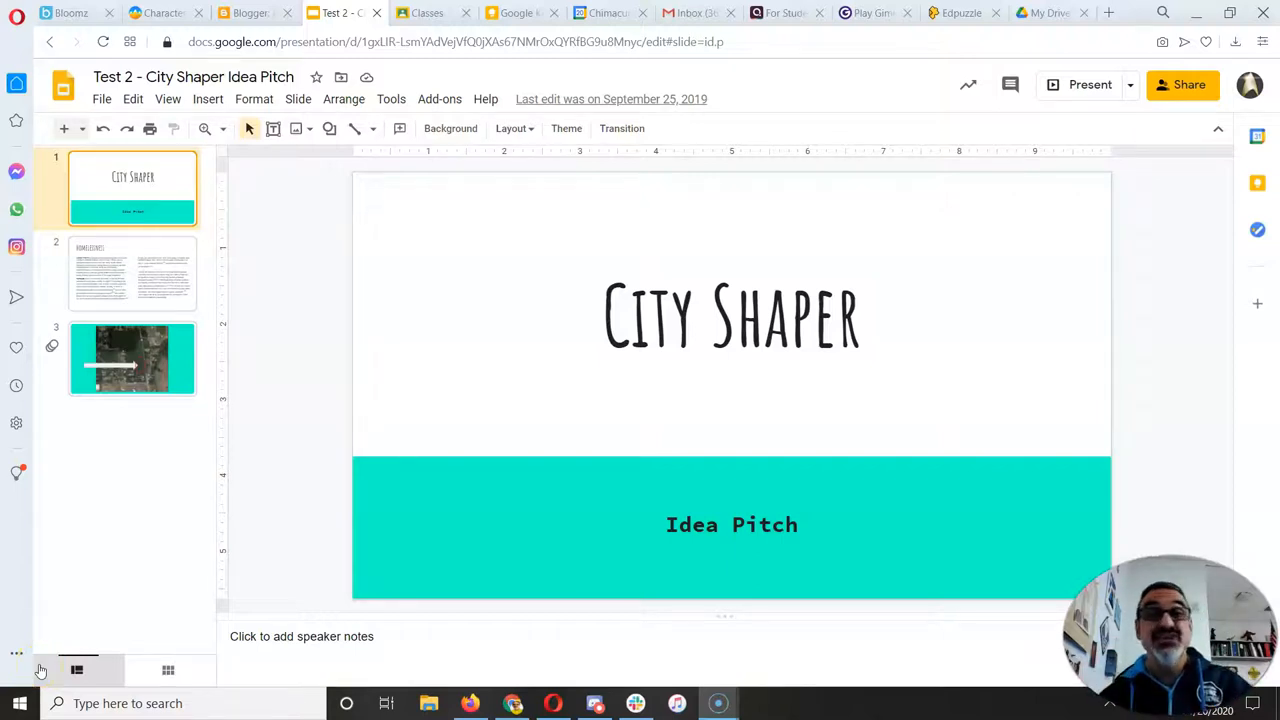
pyautogui.moveTo(434, 168)
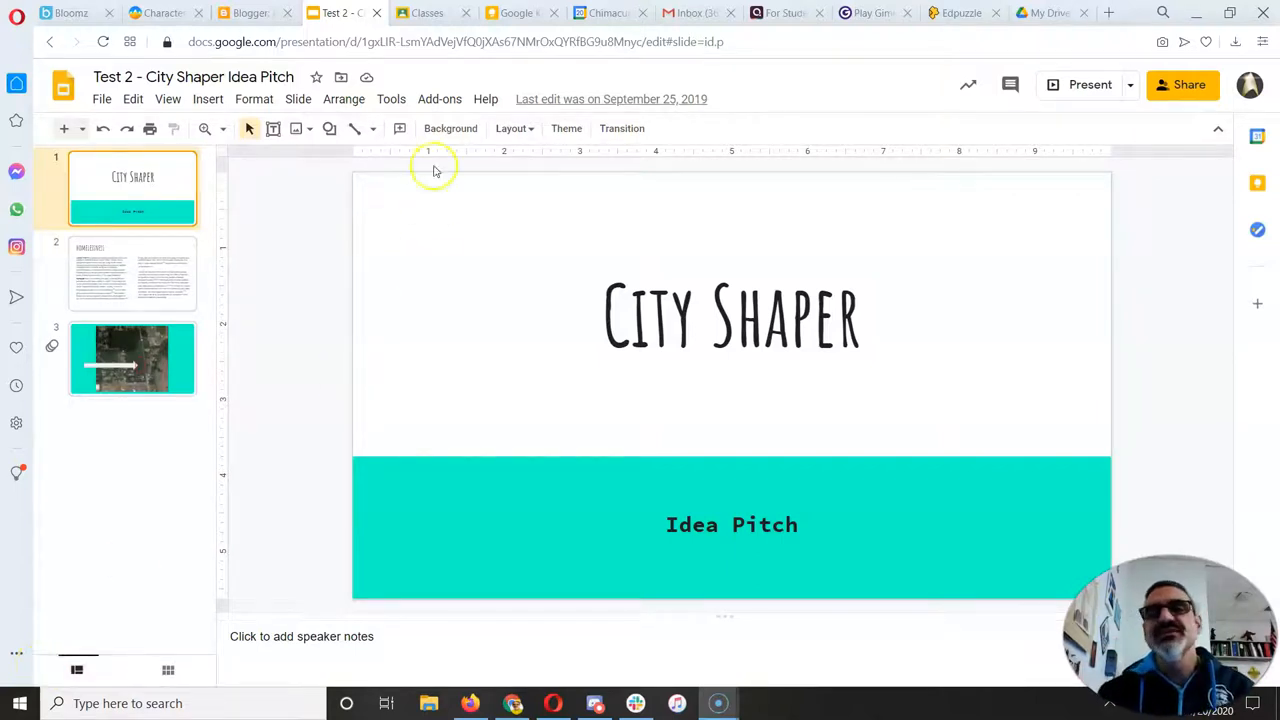
pyautogui.moveTo(1125, 110)
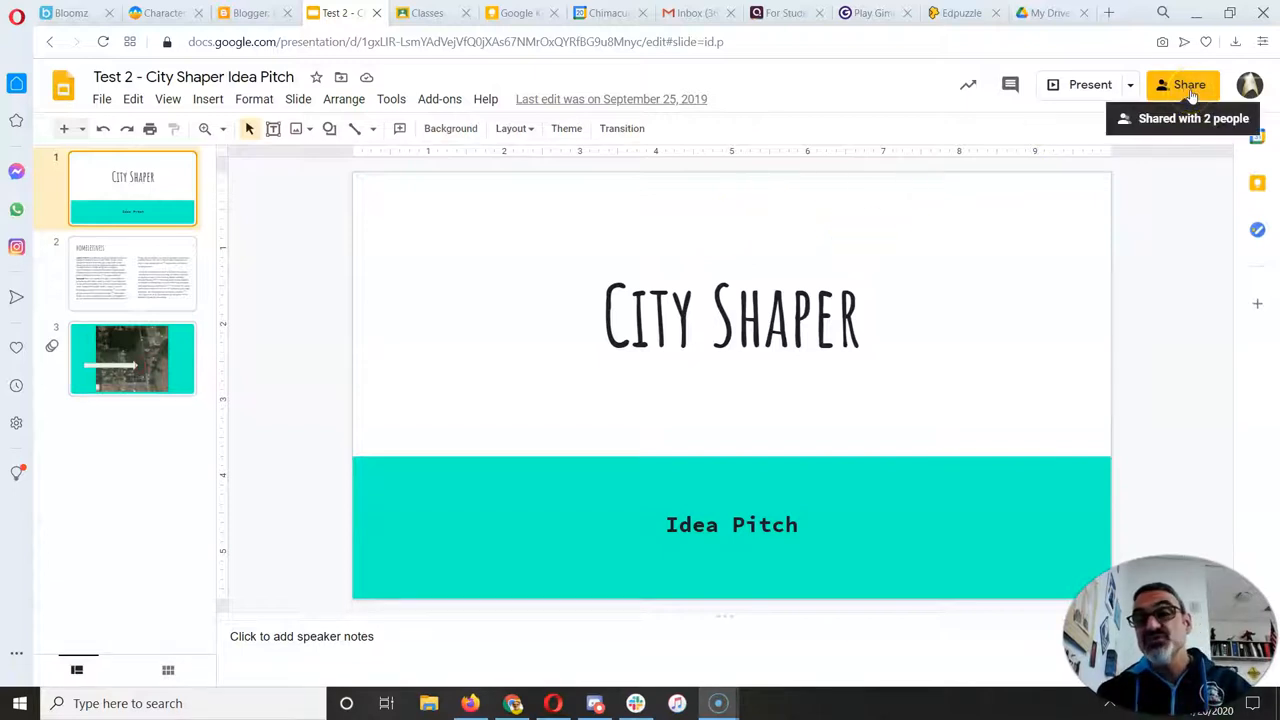
# Step: Share the City Shaper deck as view-only for anyone with the link, and copy the link
pyautogui.click(1183, 84)
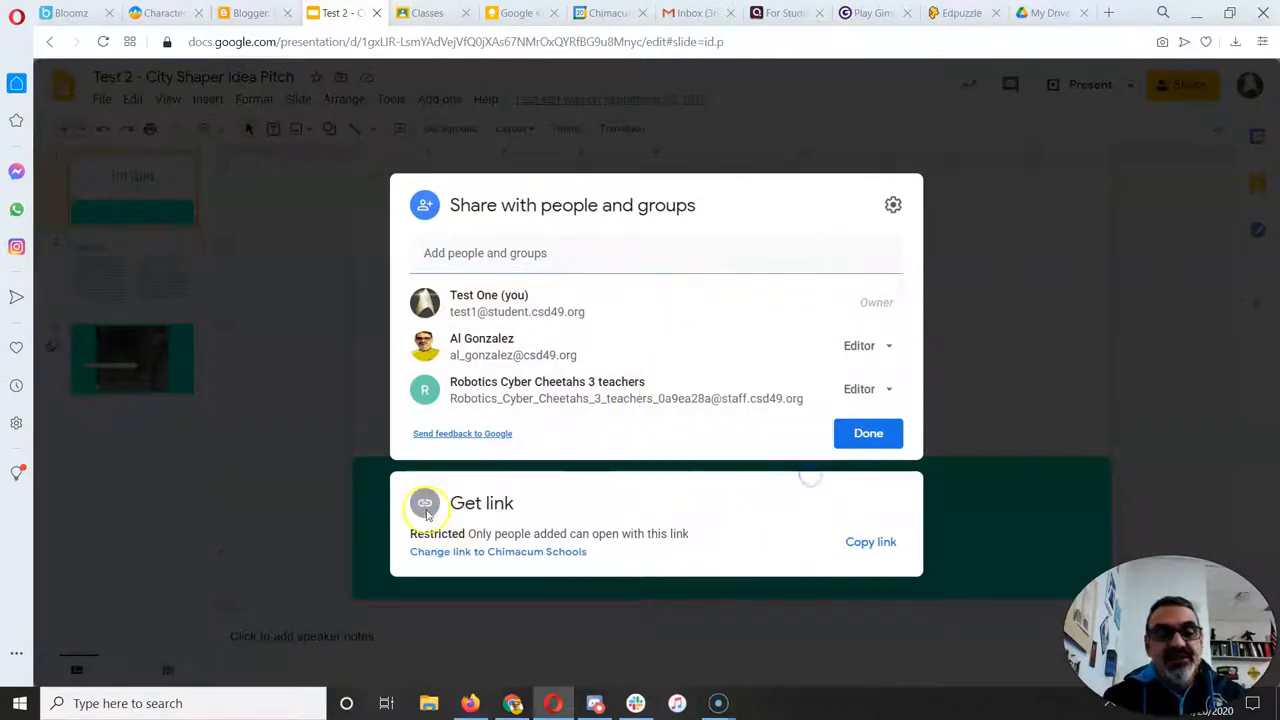
pyautogui.moveTo(657, 533)
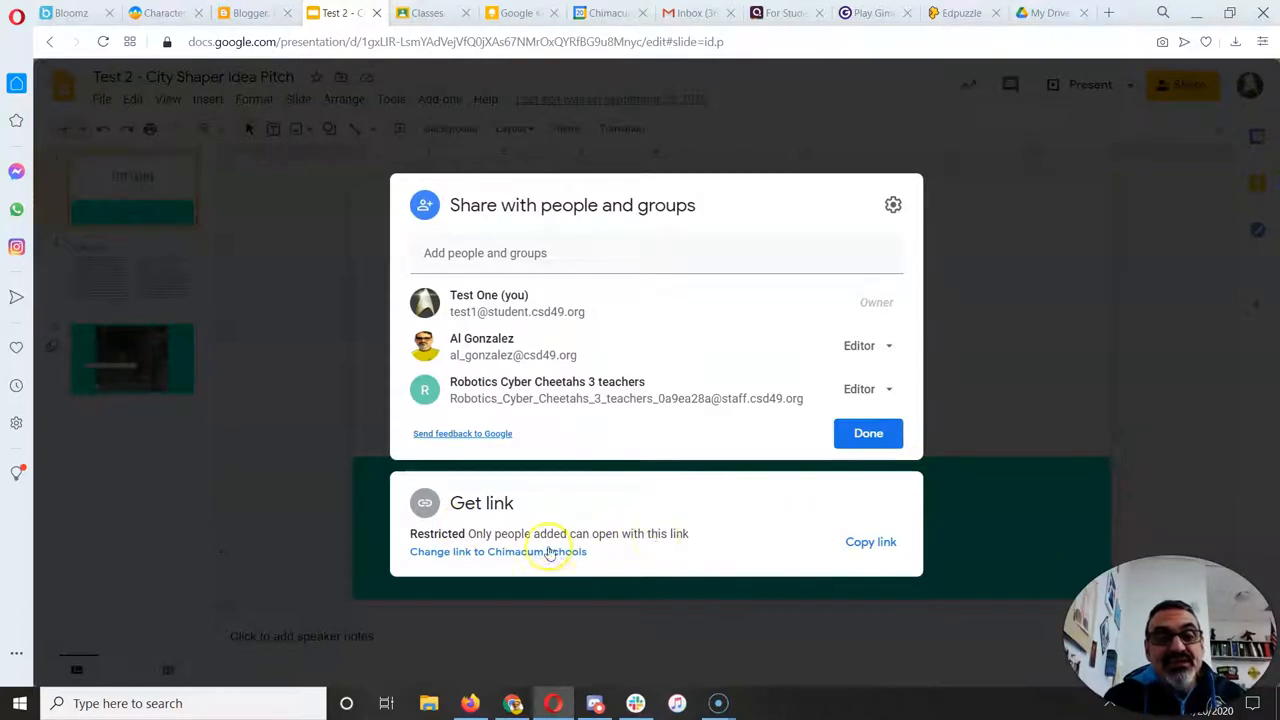
pyautogui.moveTo(525, 555)
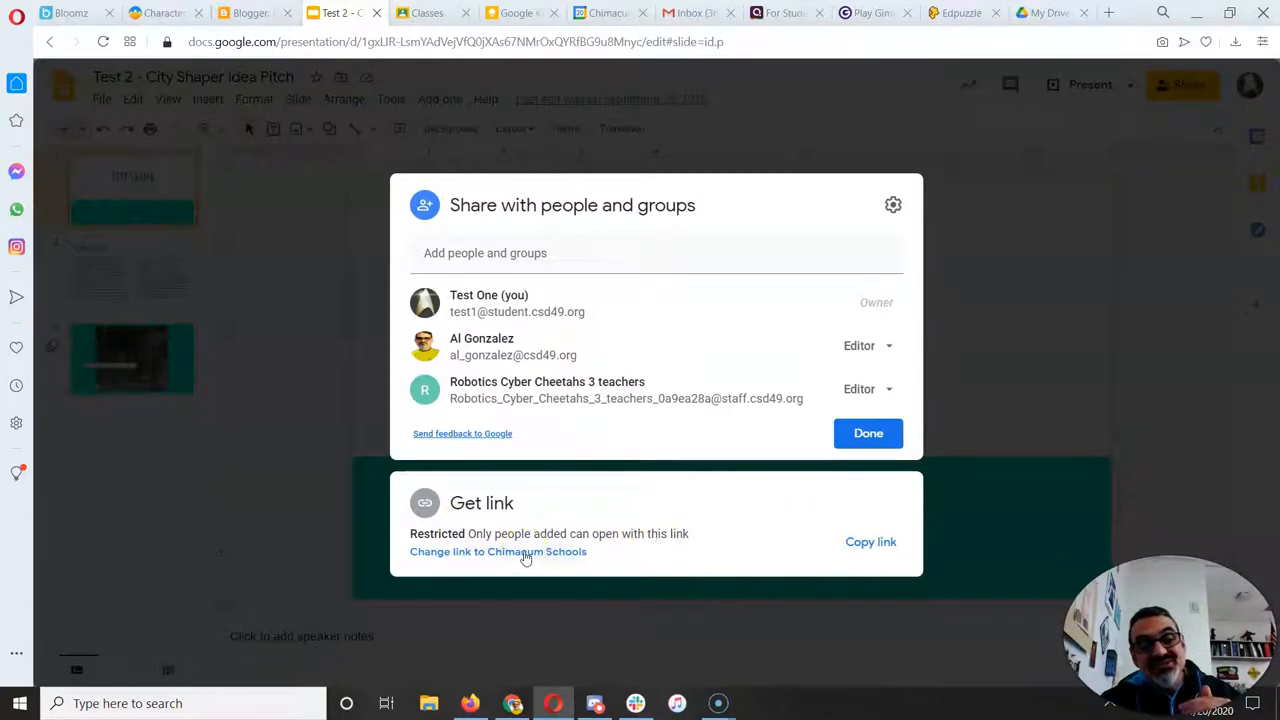
pyautogui.click(498, 551)
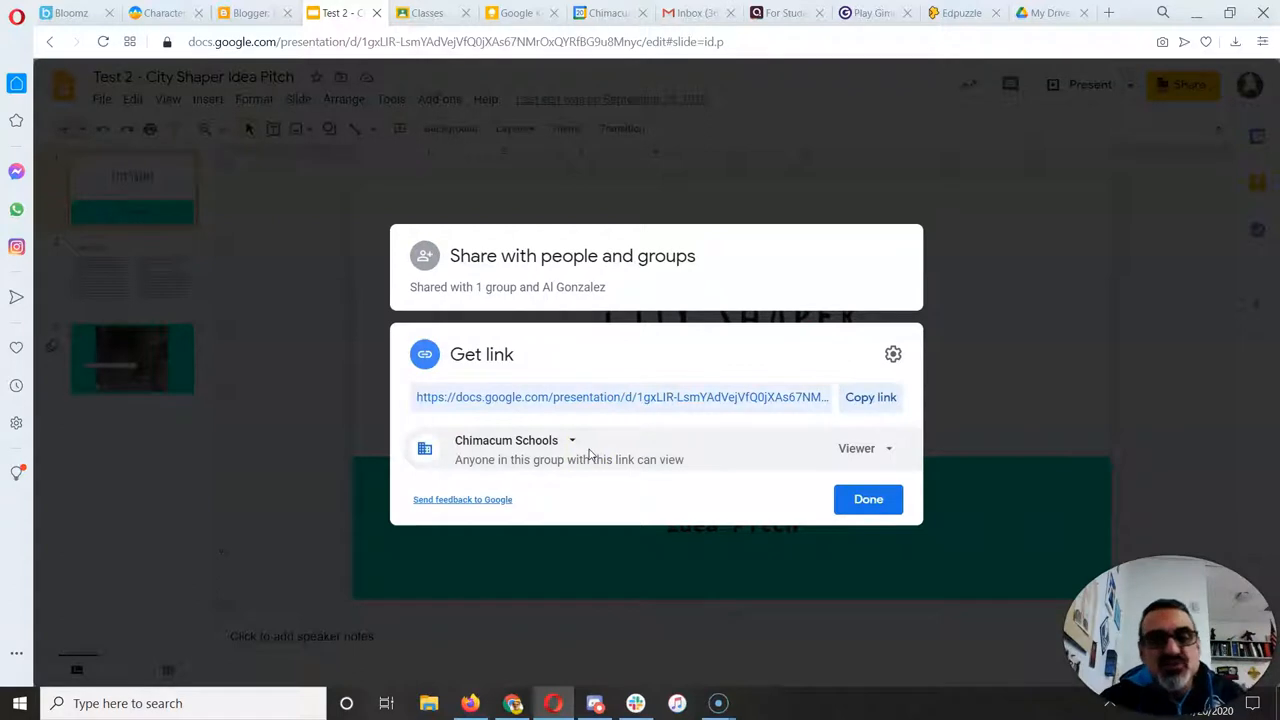
pyautogui.click(515, 440)
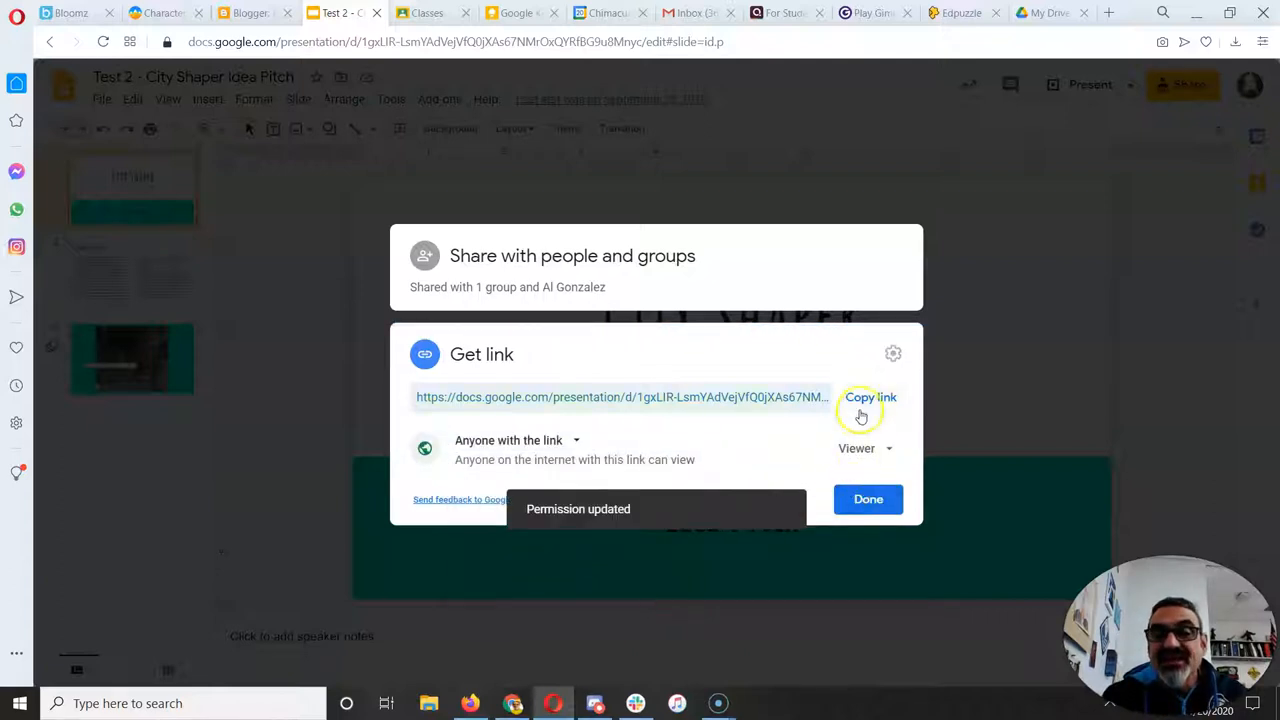
pyautogui.click(870, 397)
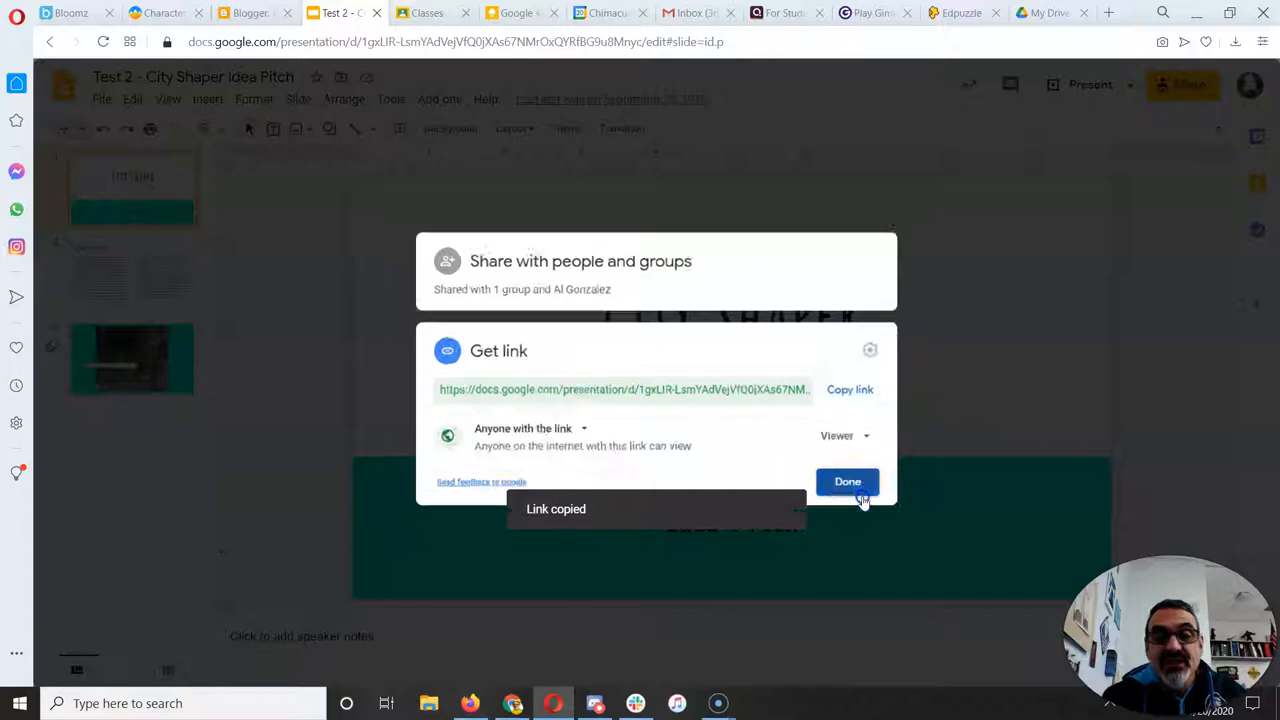
pyautogui.click(847, 481)
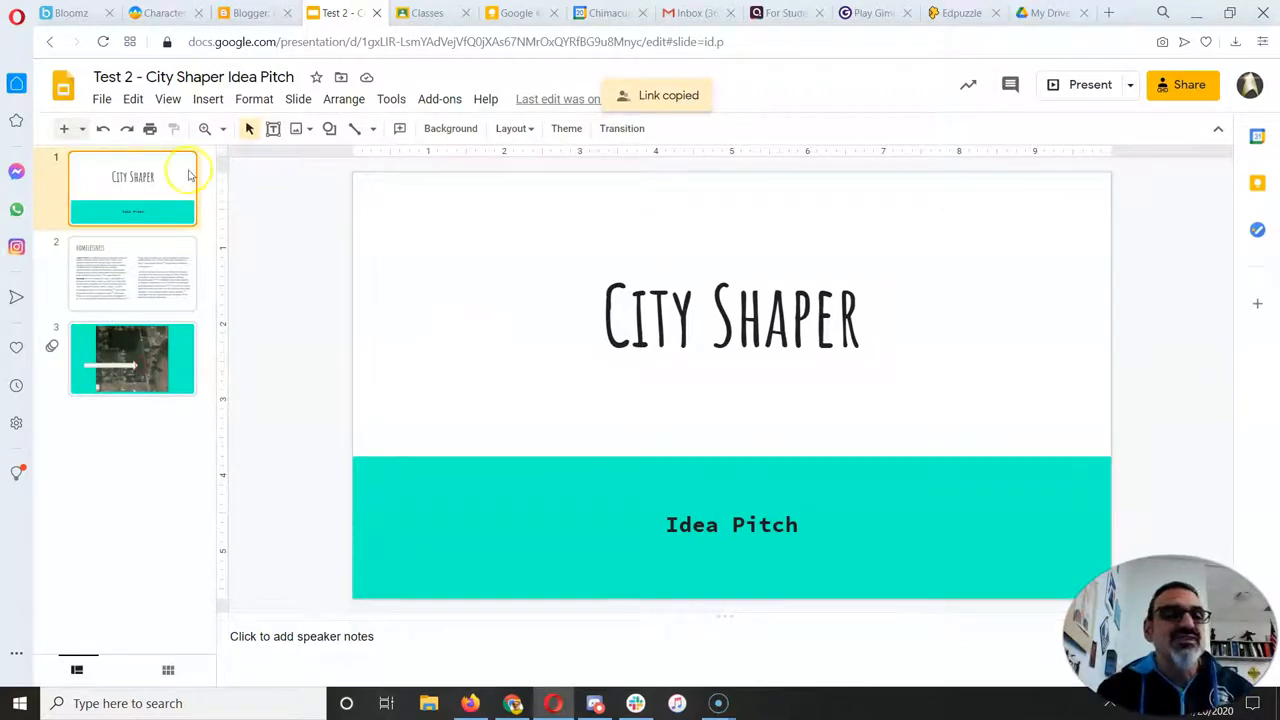
# Step: Publish the City Shaper deck via File > Publish to the web and get its Embed code
pyautogui.click(101, 98)
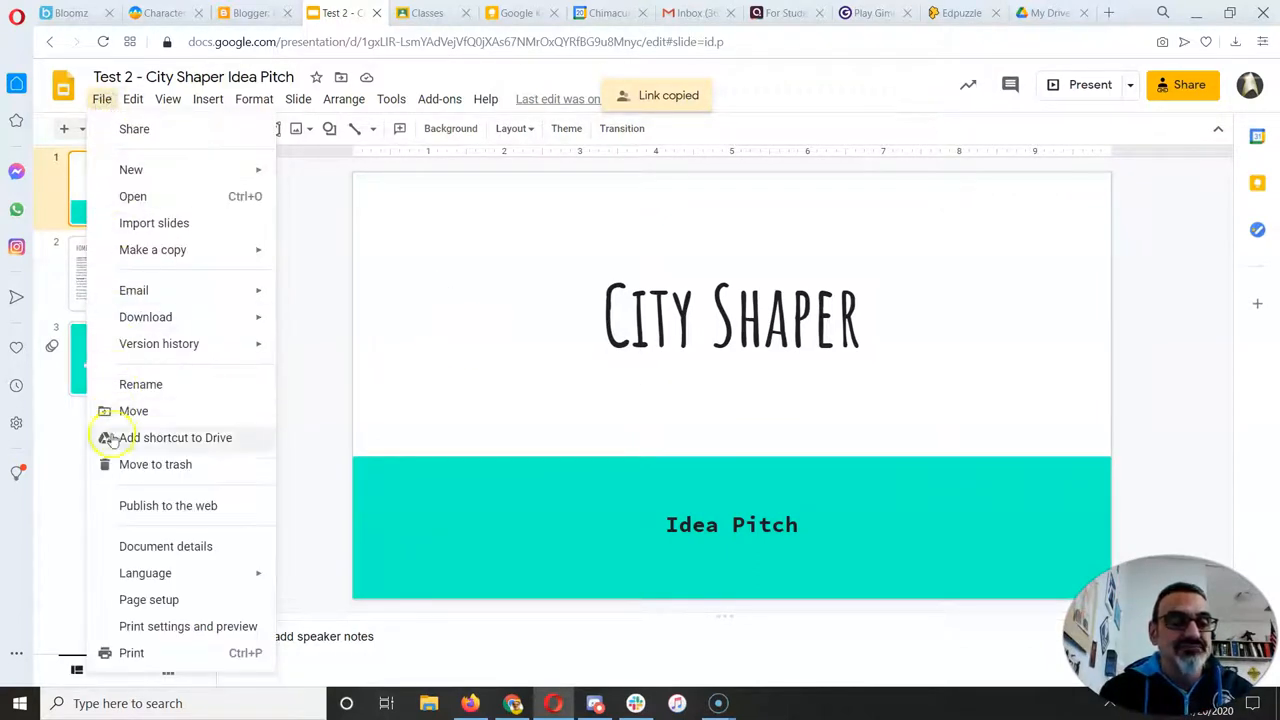
pyautogui.click(168, 505)
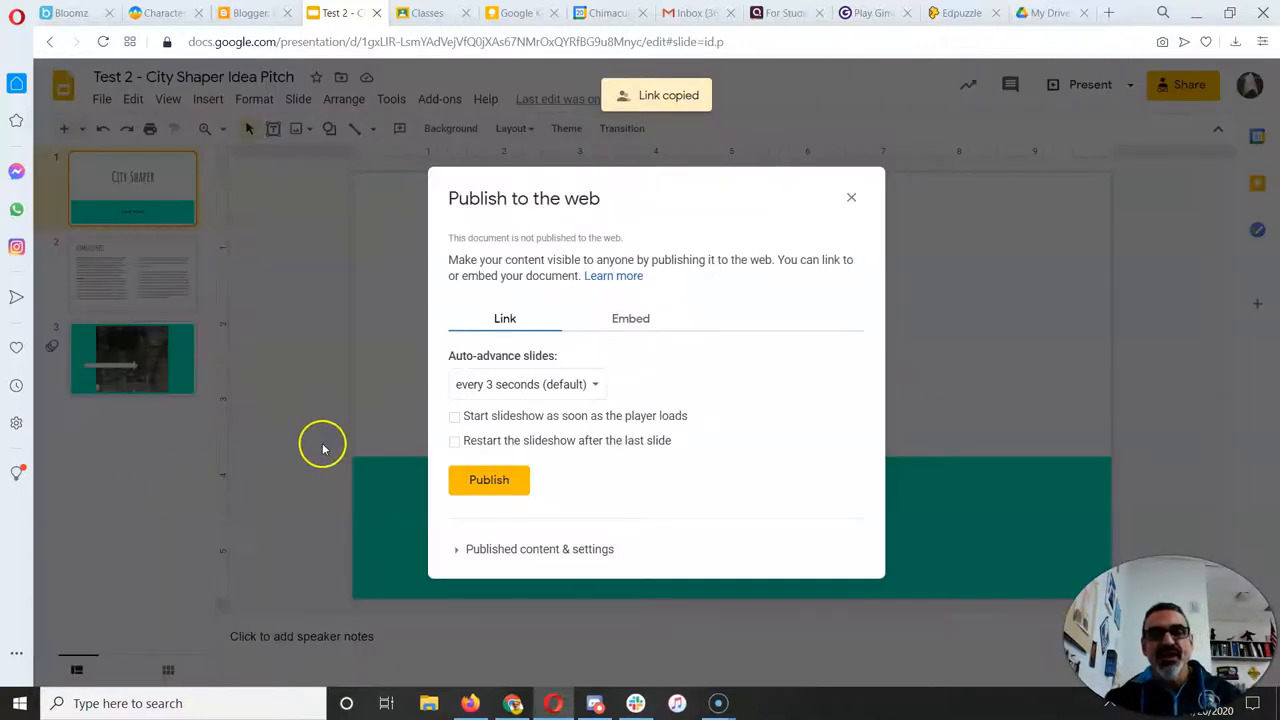
pyautogui.click(489, 480)
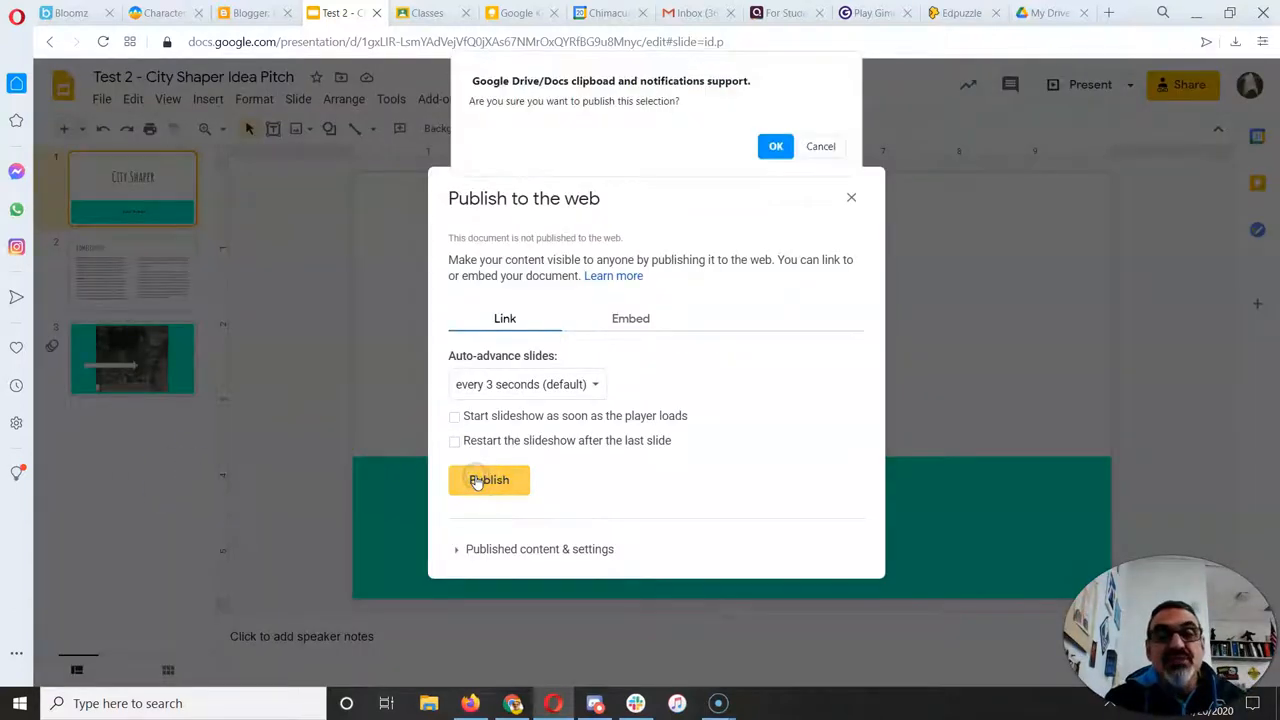
pyautogui.click(776, 146)
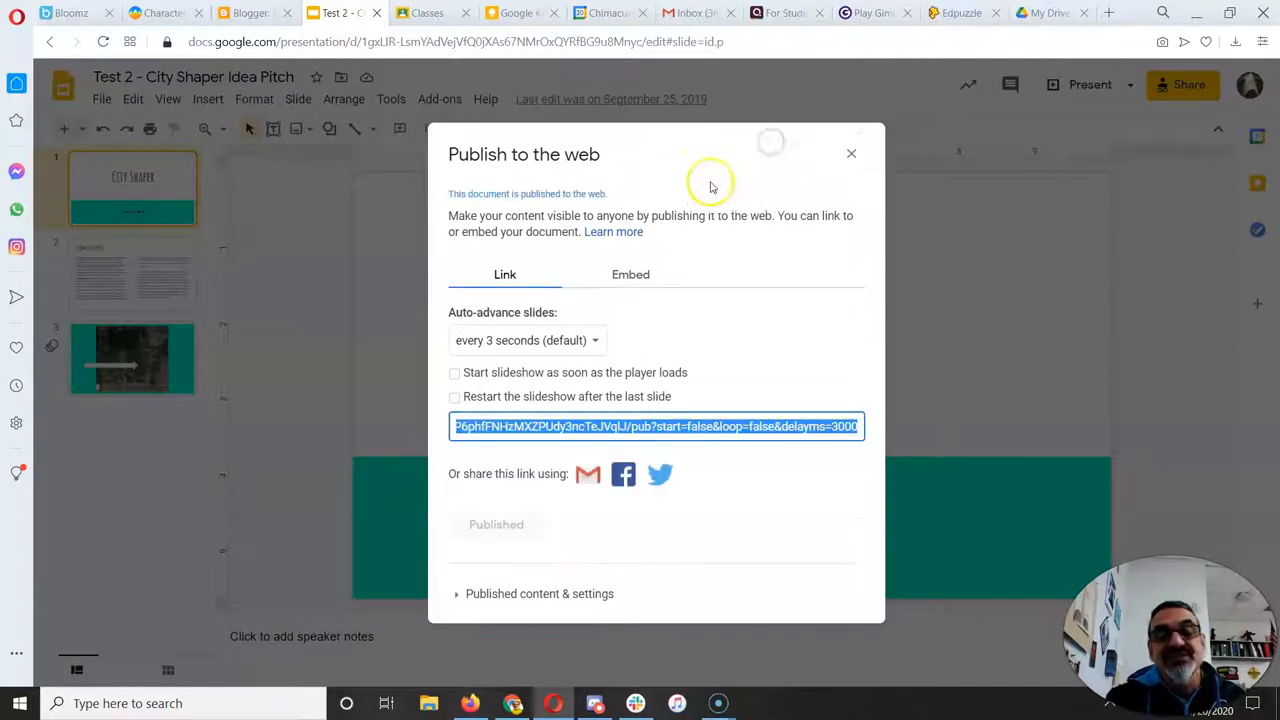
pyautogui.moveTo(500, 305)
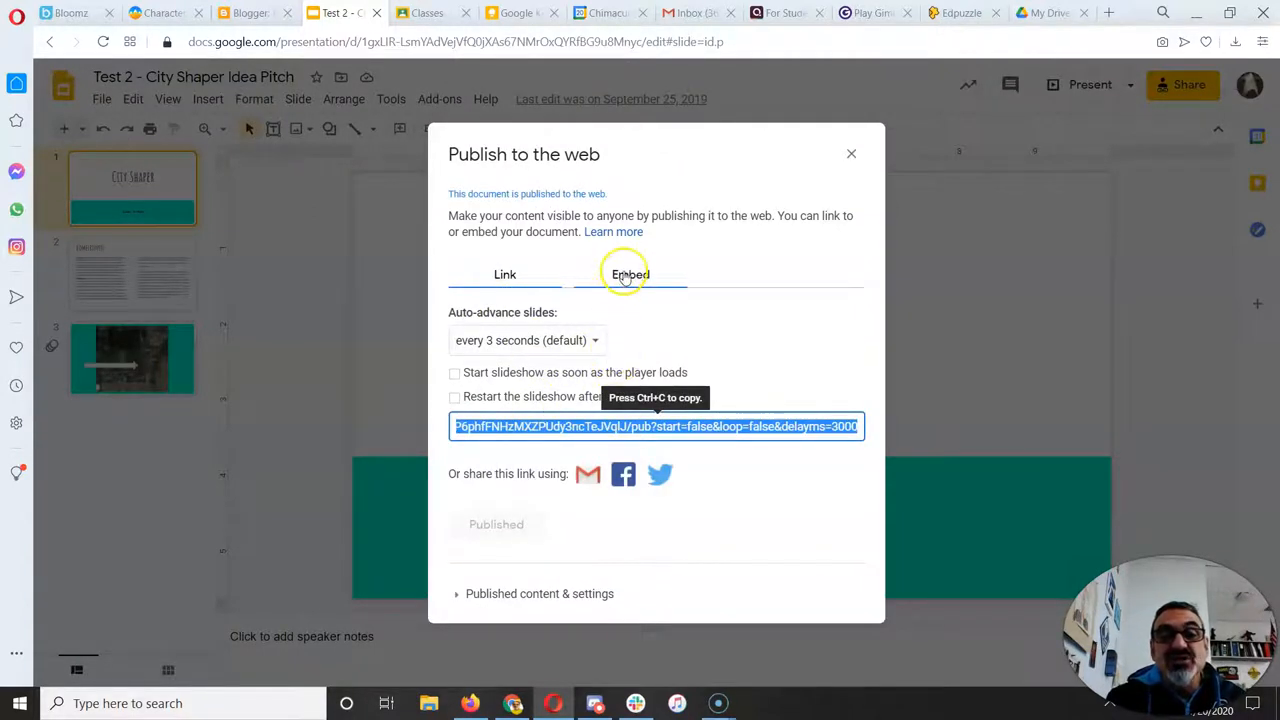
pyautogui.click(630, 274)
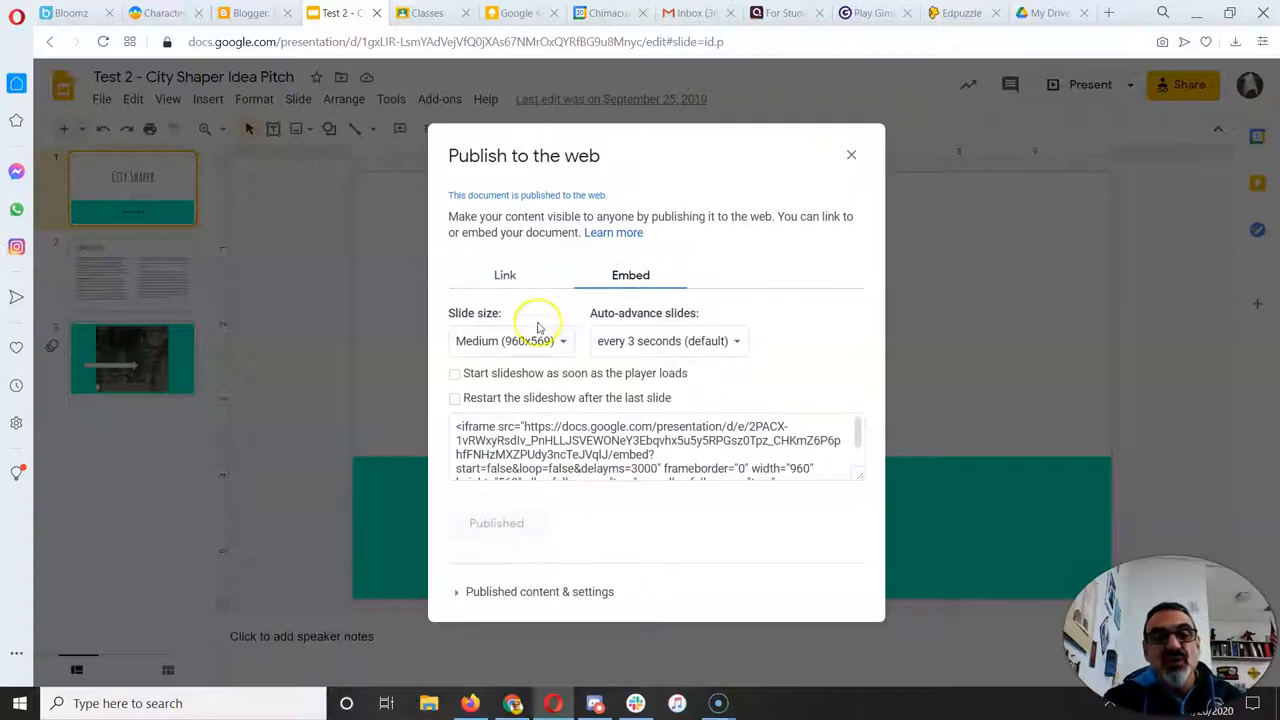
pyautogui.moveTo(503, 378)
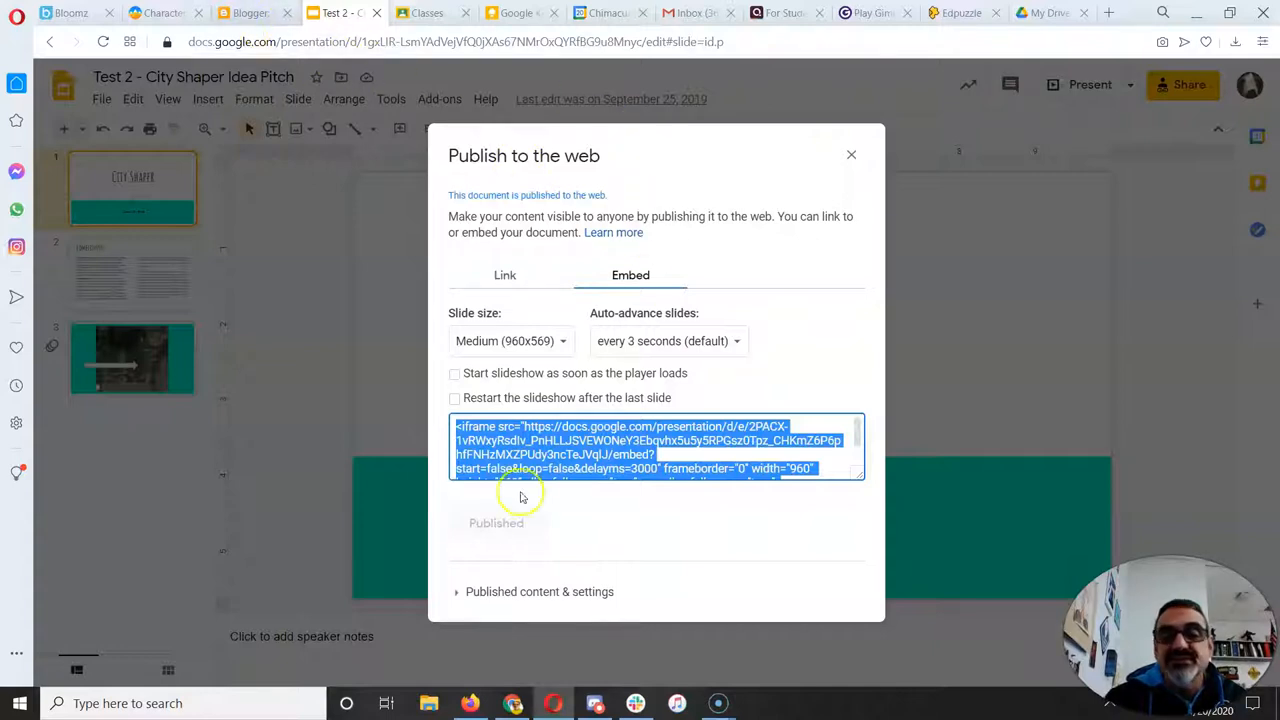
pyautogui.click(851, 154)
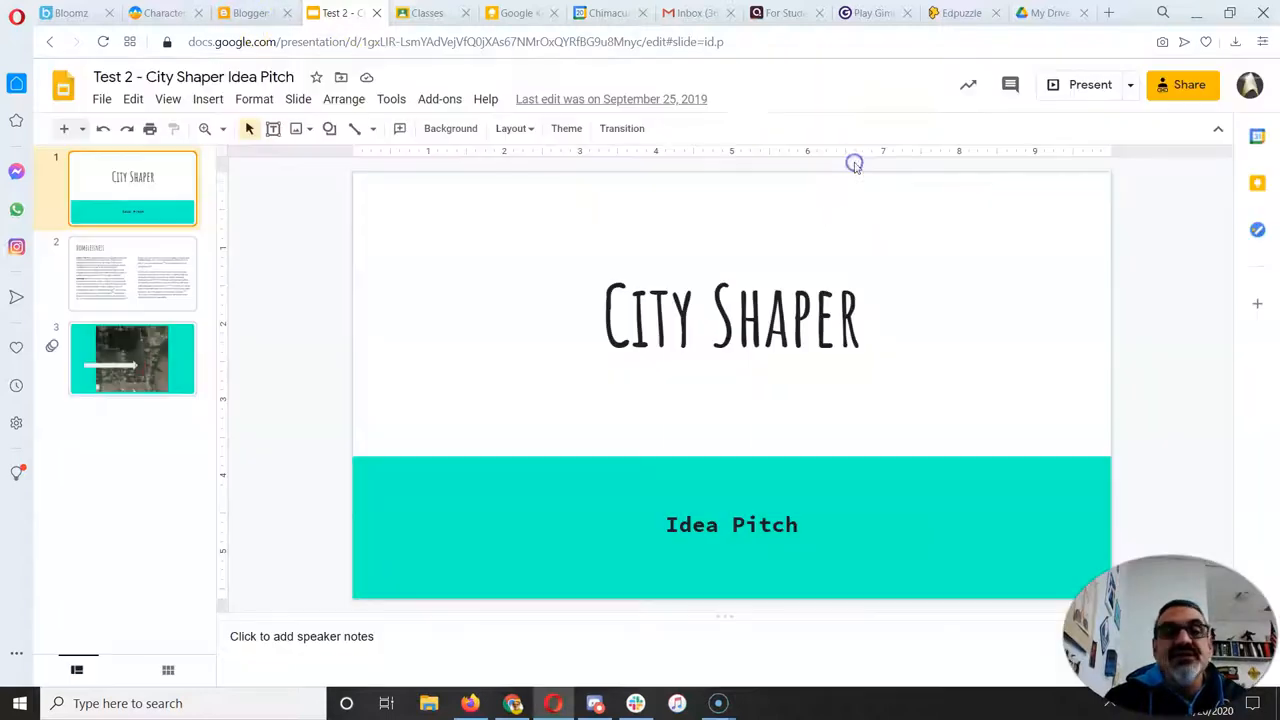
# Step: Switch to Blogger, open The Measles post in the editor, and scroll through it
pyautogui.click(248, 12)
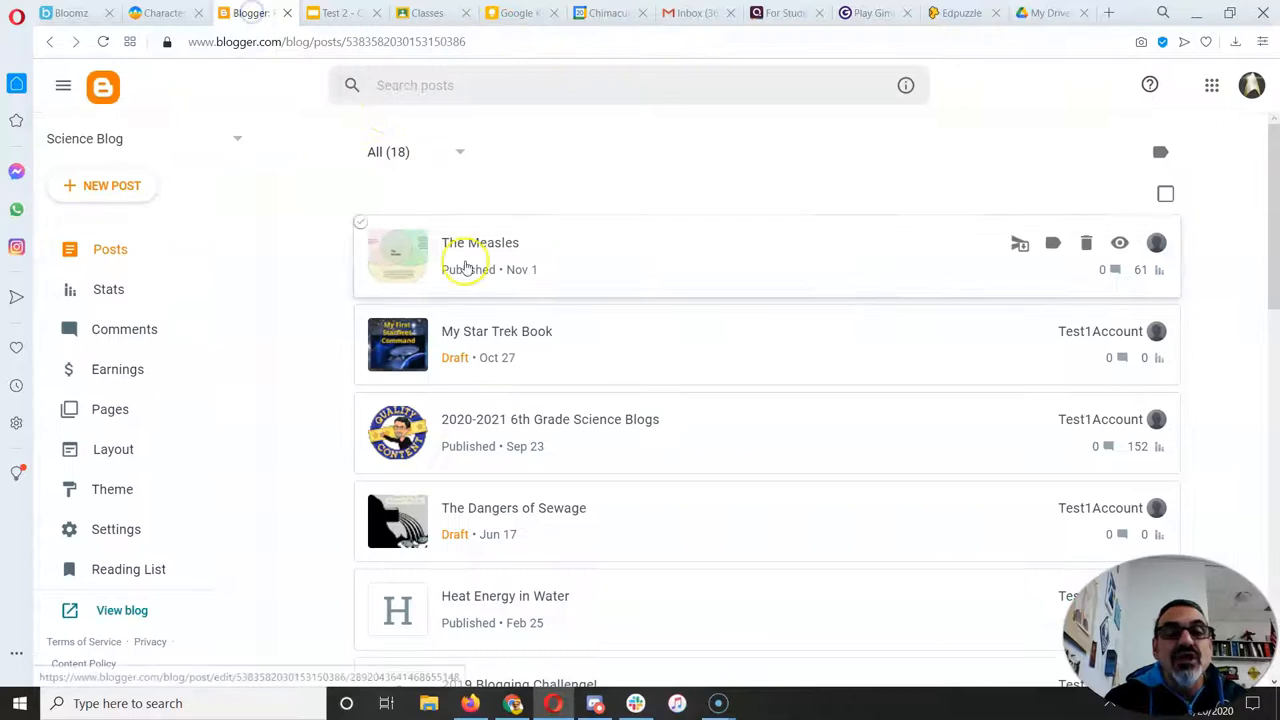
pyautogui.click(480, 242)
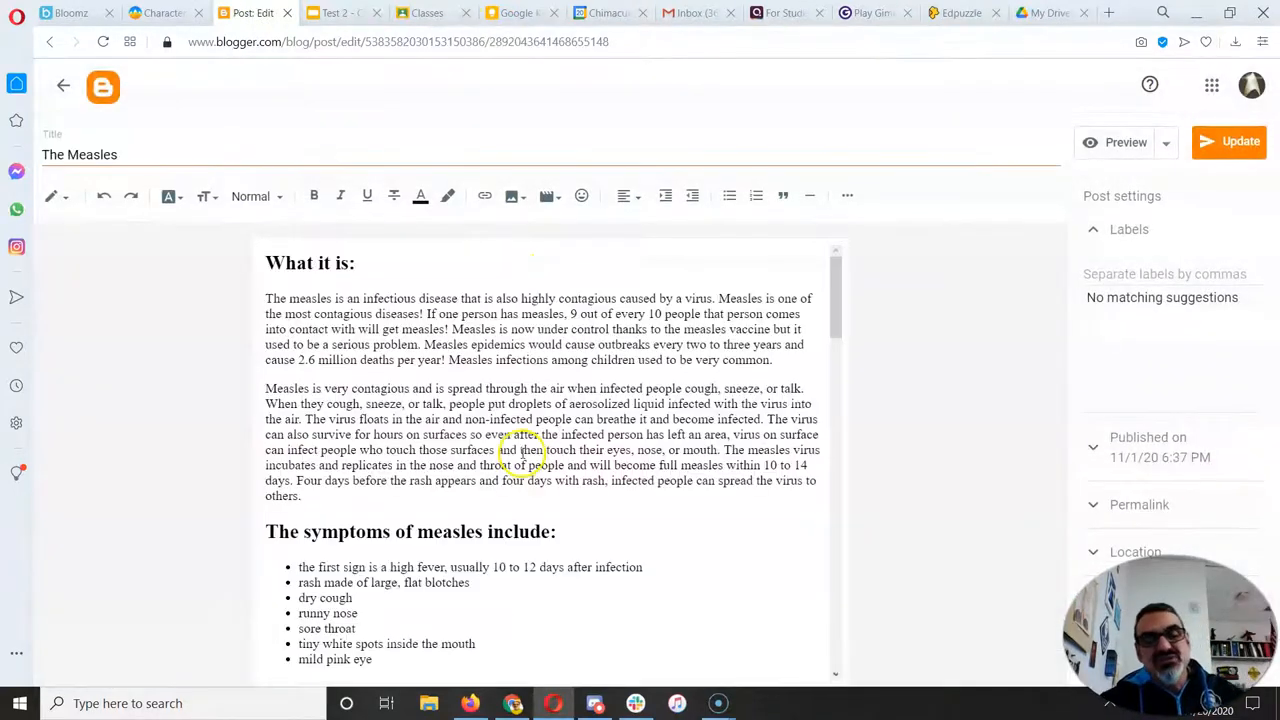
pyautogui.scroll(-3)
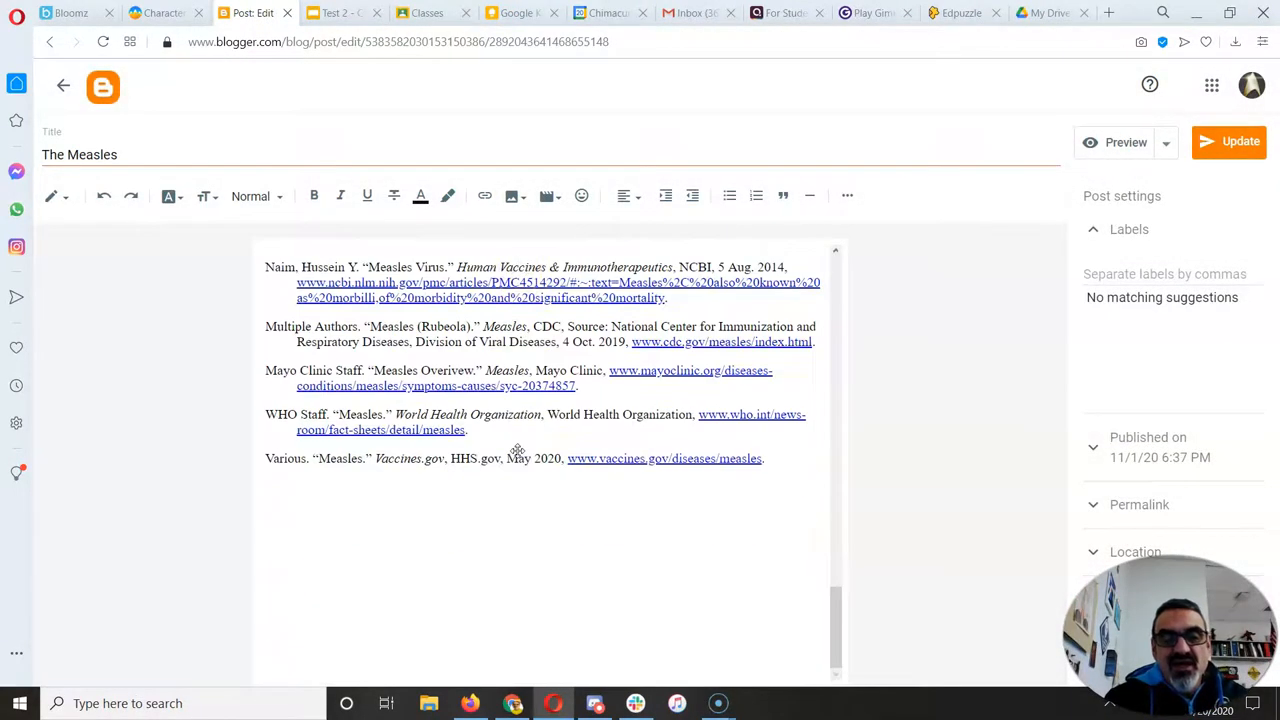
pyautogui.scroll(-3)
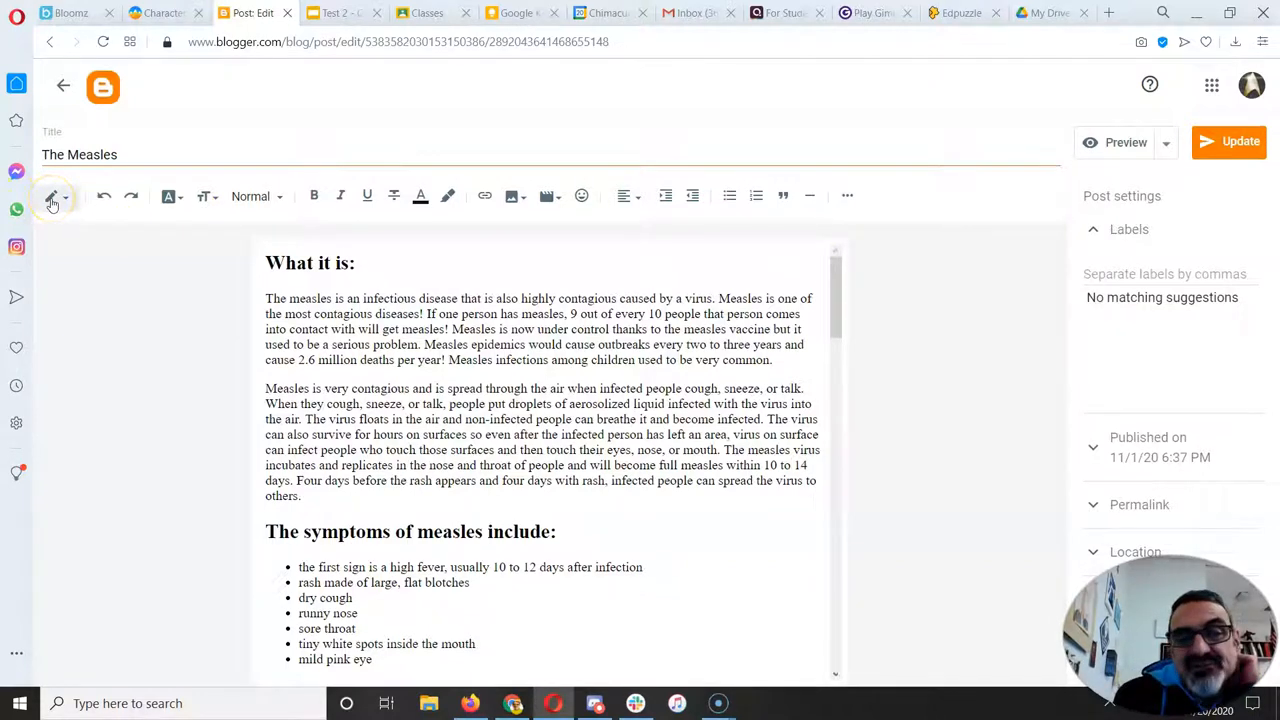
# Step: Change the Measles post's editing view, scroll to the slideshow at the end, and save
pyautogui.click(52, 195)
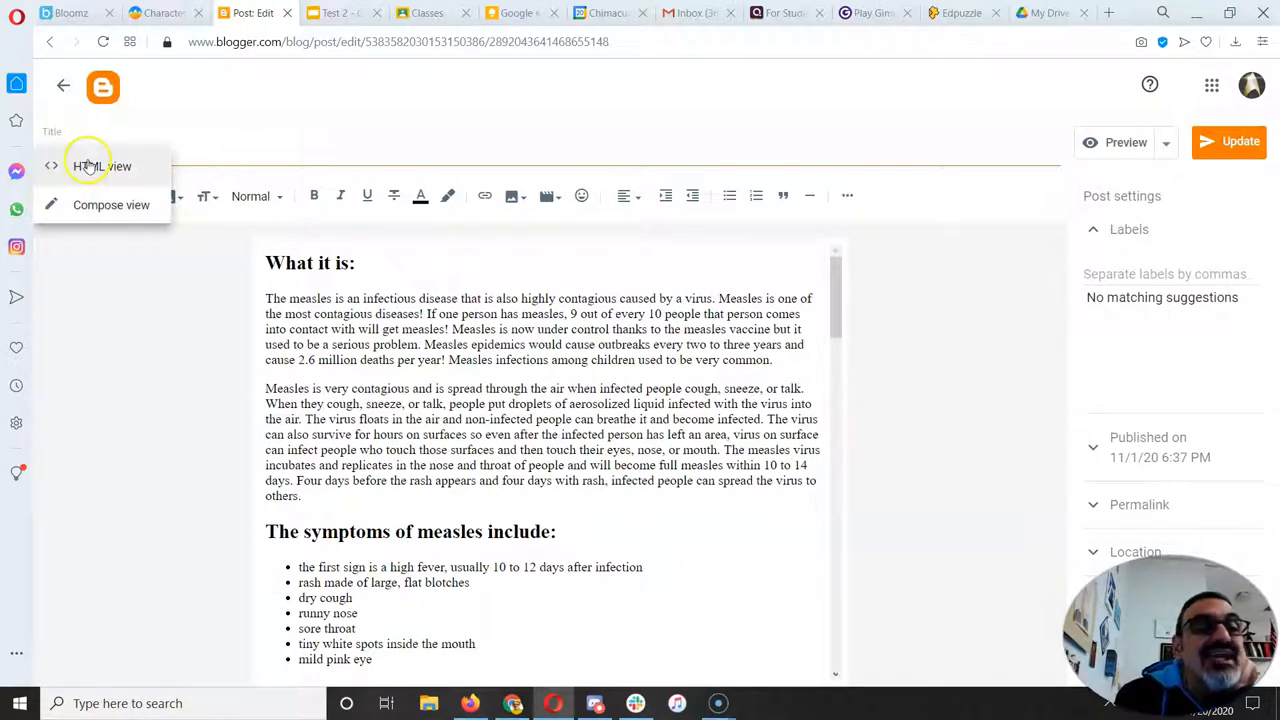
pyautogui.click(101, 166)
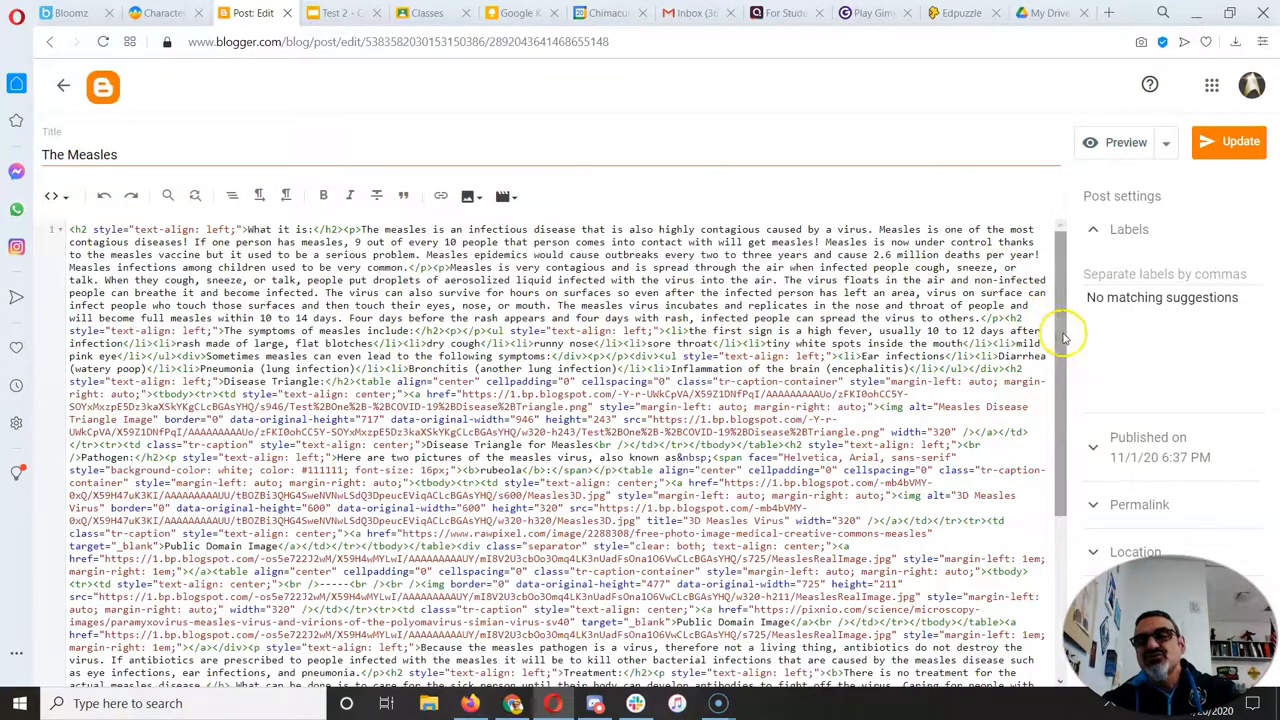
pyautogui.scroll(-3)
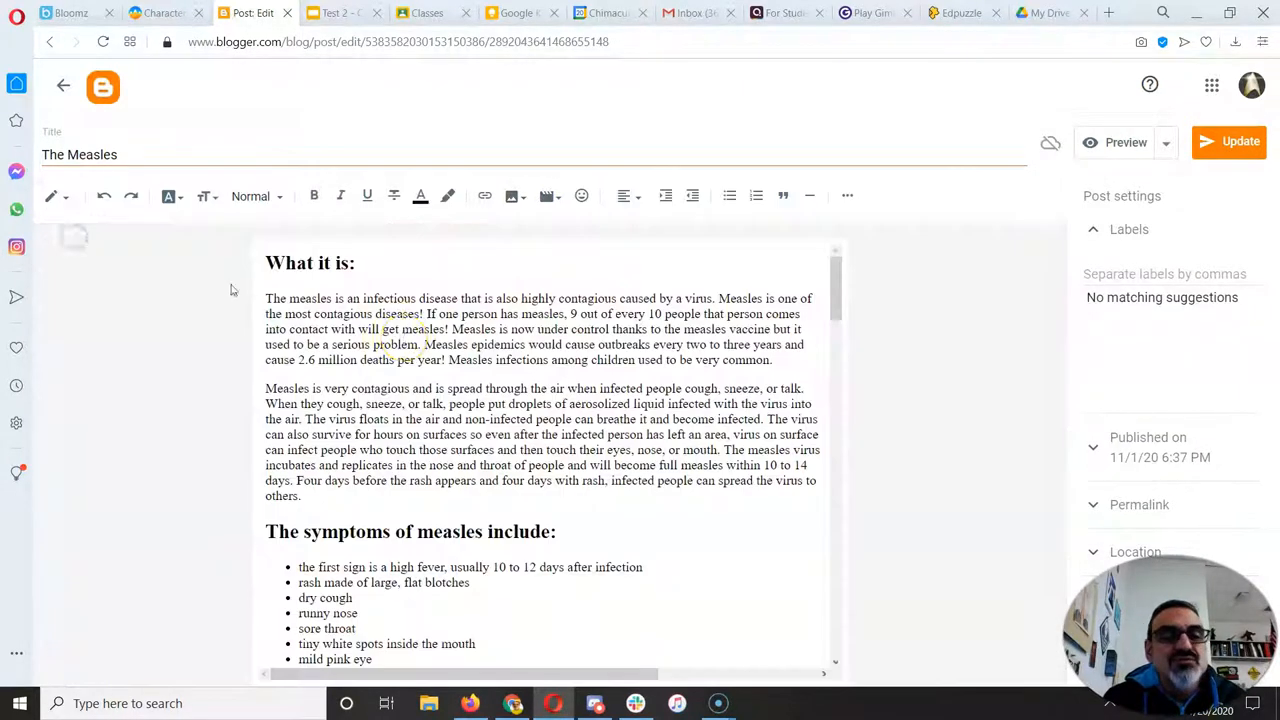
pyautogui.scroll(-3)
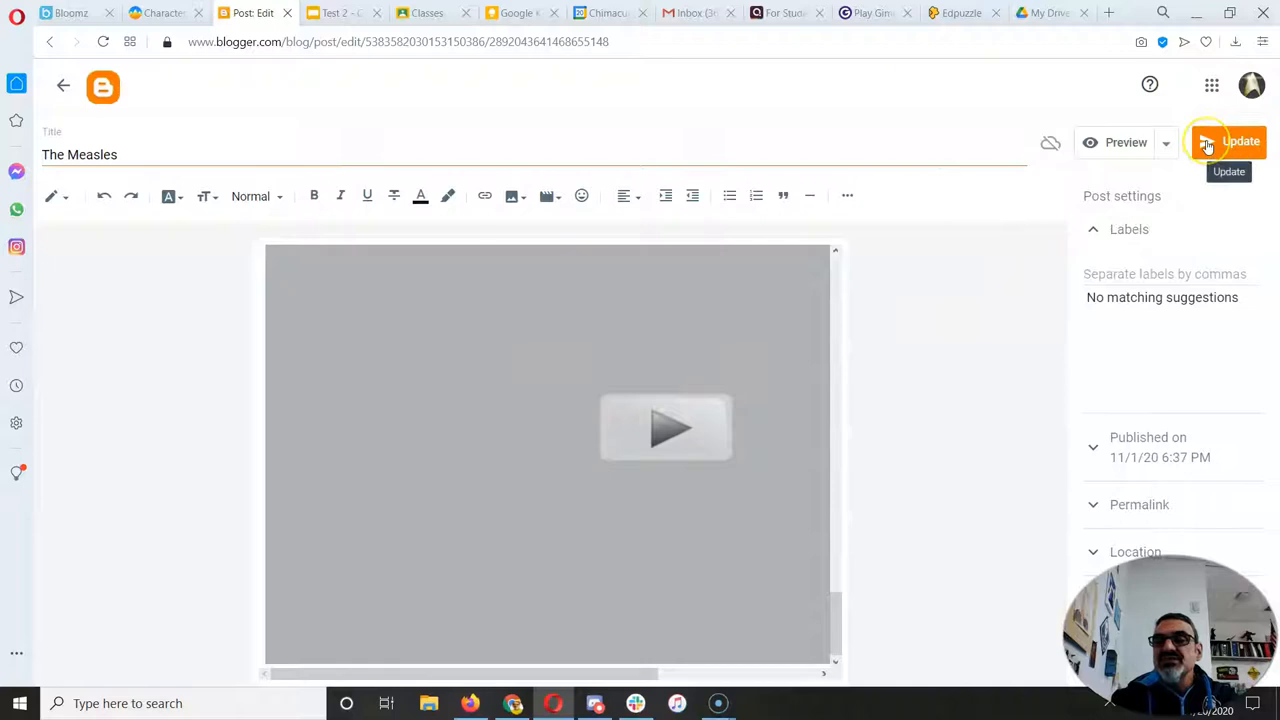
pyautogui.click(1241, 141)
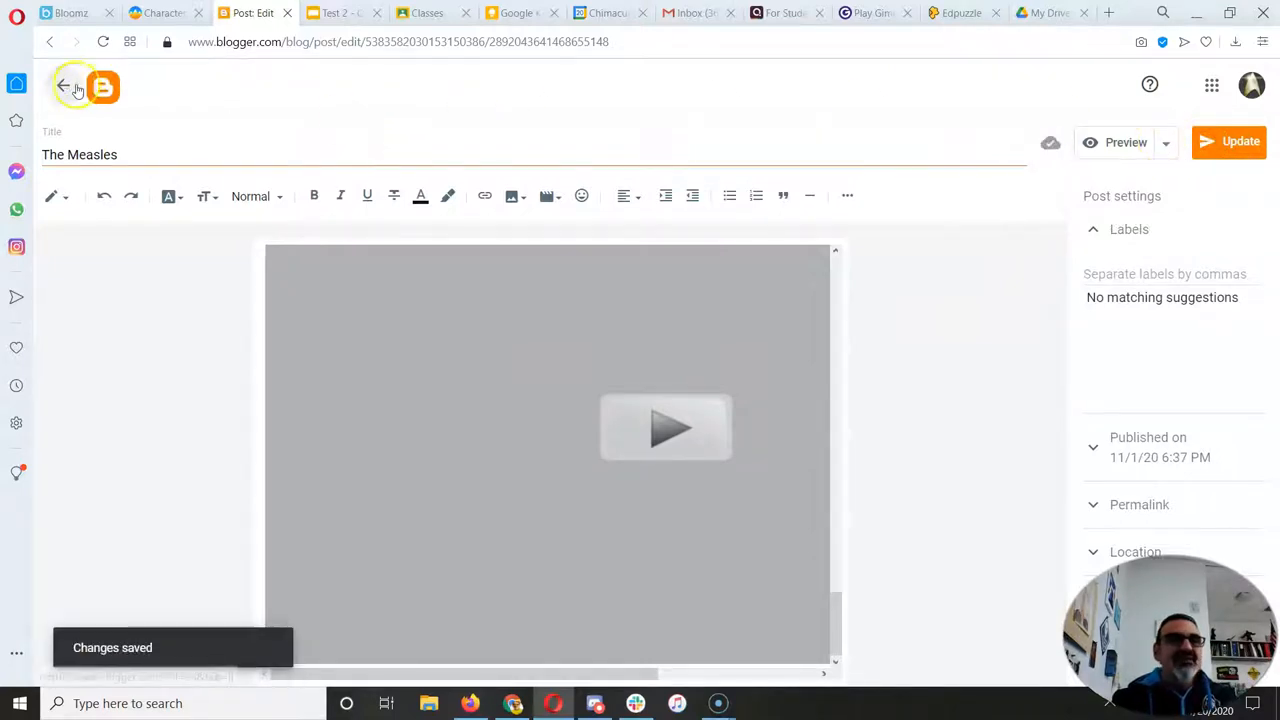
# Step: Leave the editor and scroll through the live Measles post on the blog
pyautogui.click(63, 85)
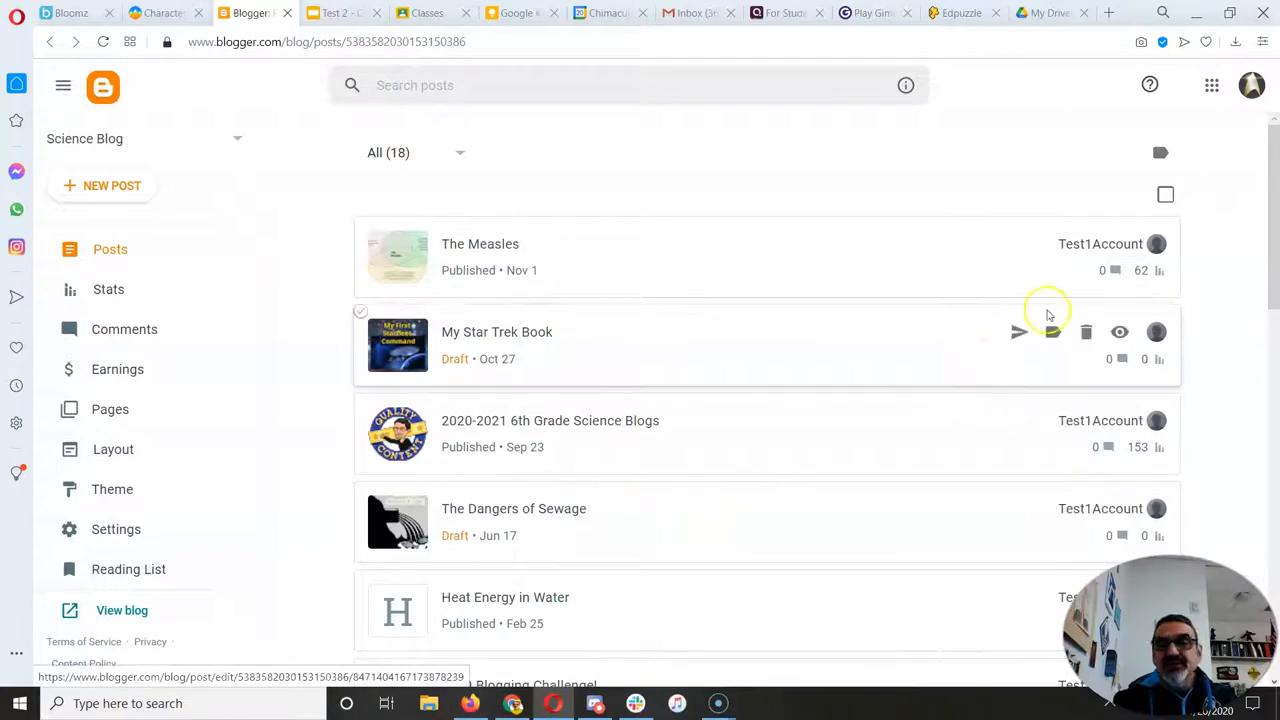
pyautogui.click(480, 243)
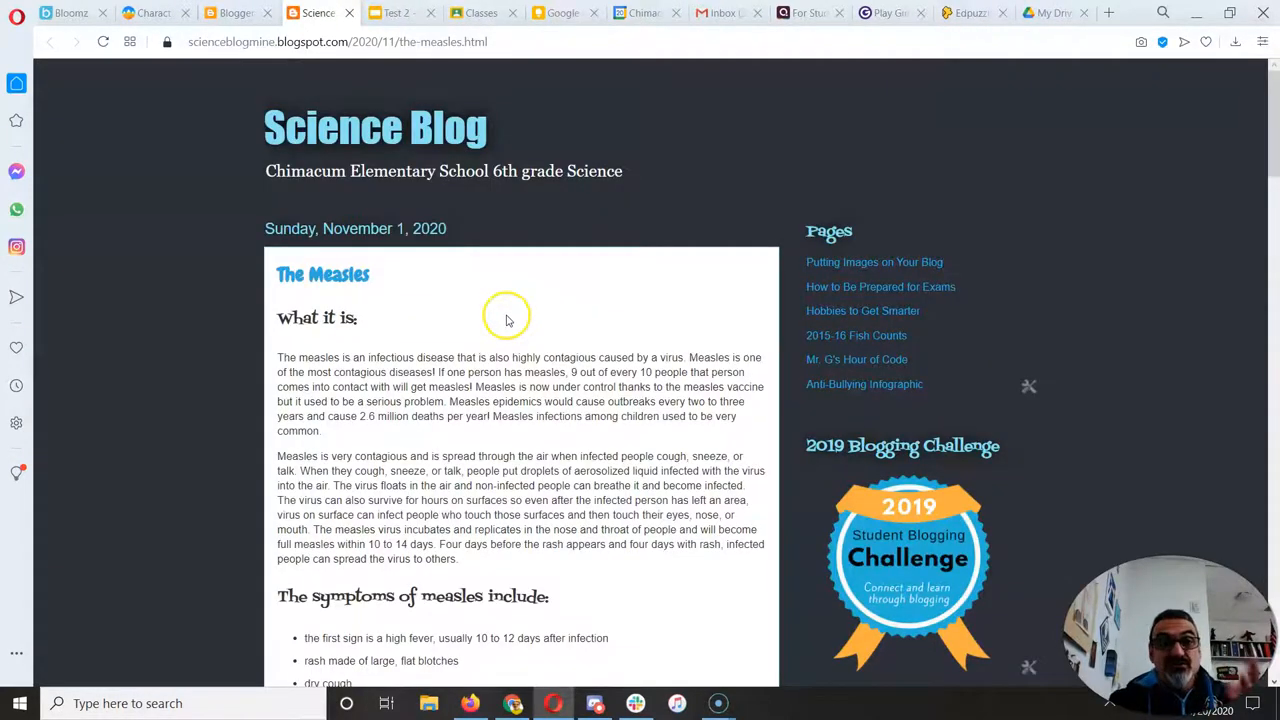
pyautogui.scroll(-3)
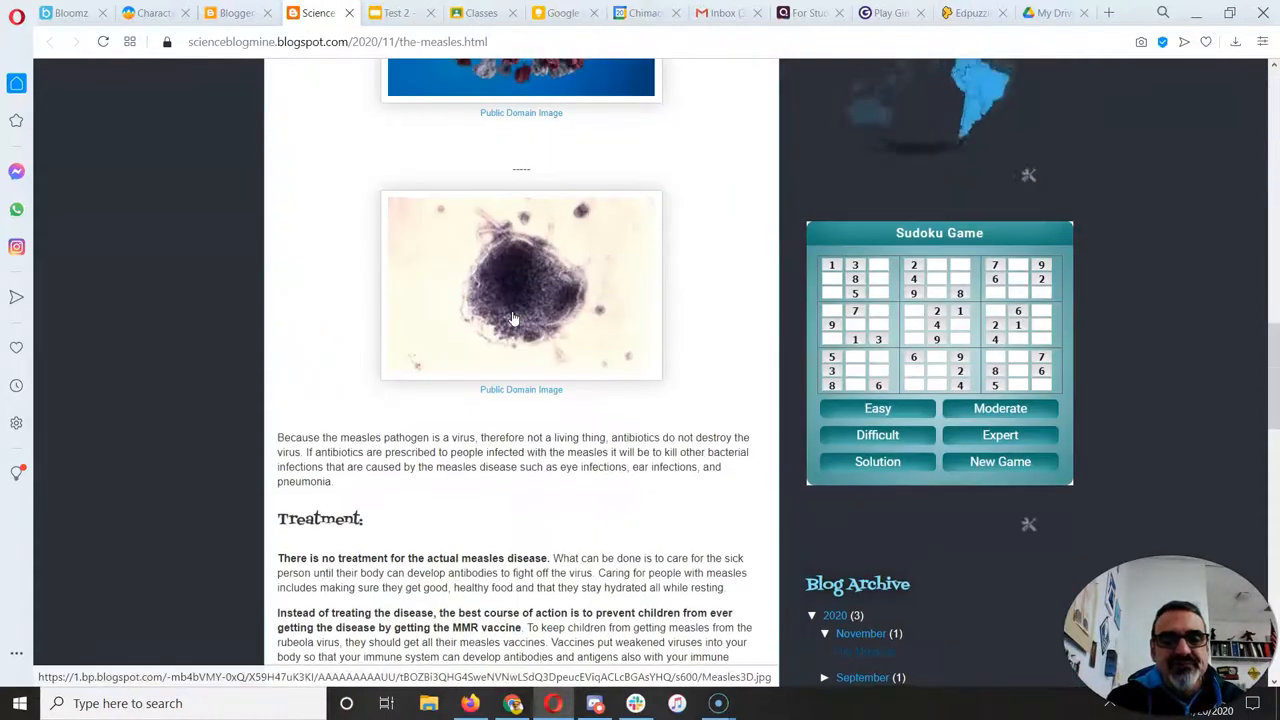
pyautogui.scroll(-3)
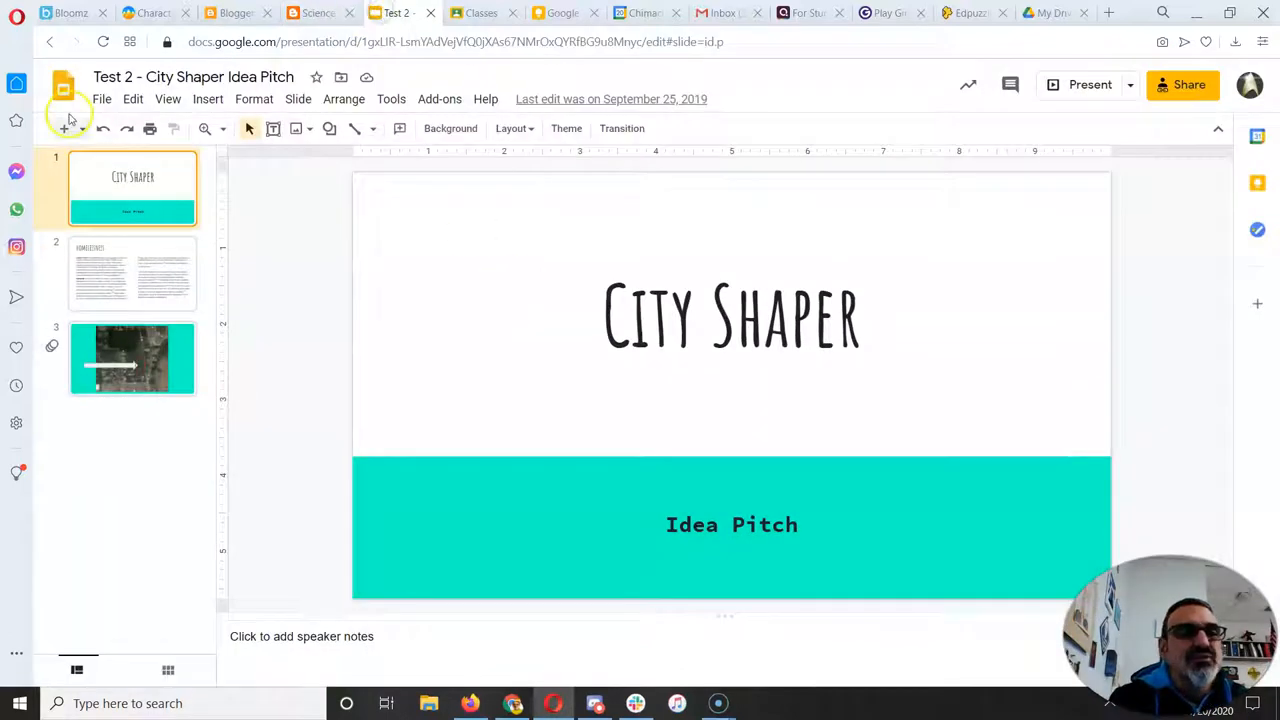
# Step: Regenerate the deck's embed code at the Small (480x299) slide size
pyautogui.click(101, 99)
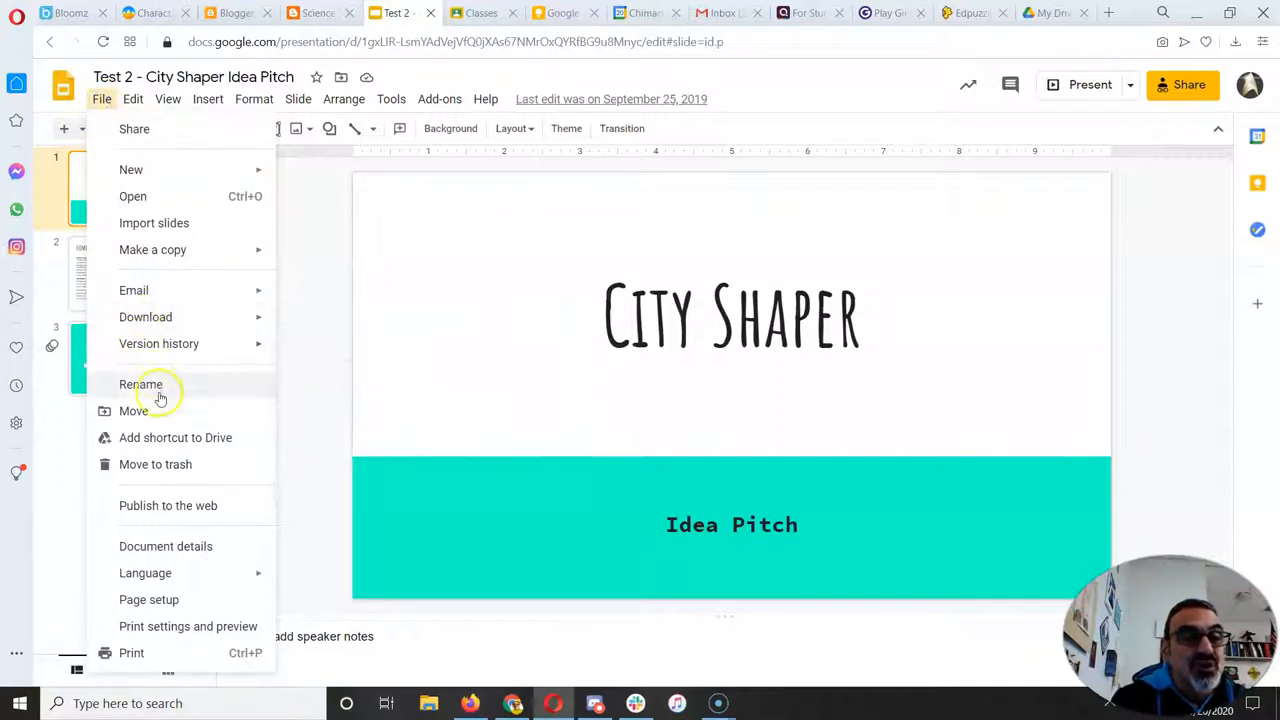
pyautogui.click(168, 505)
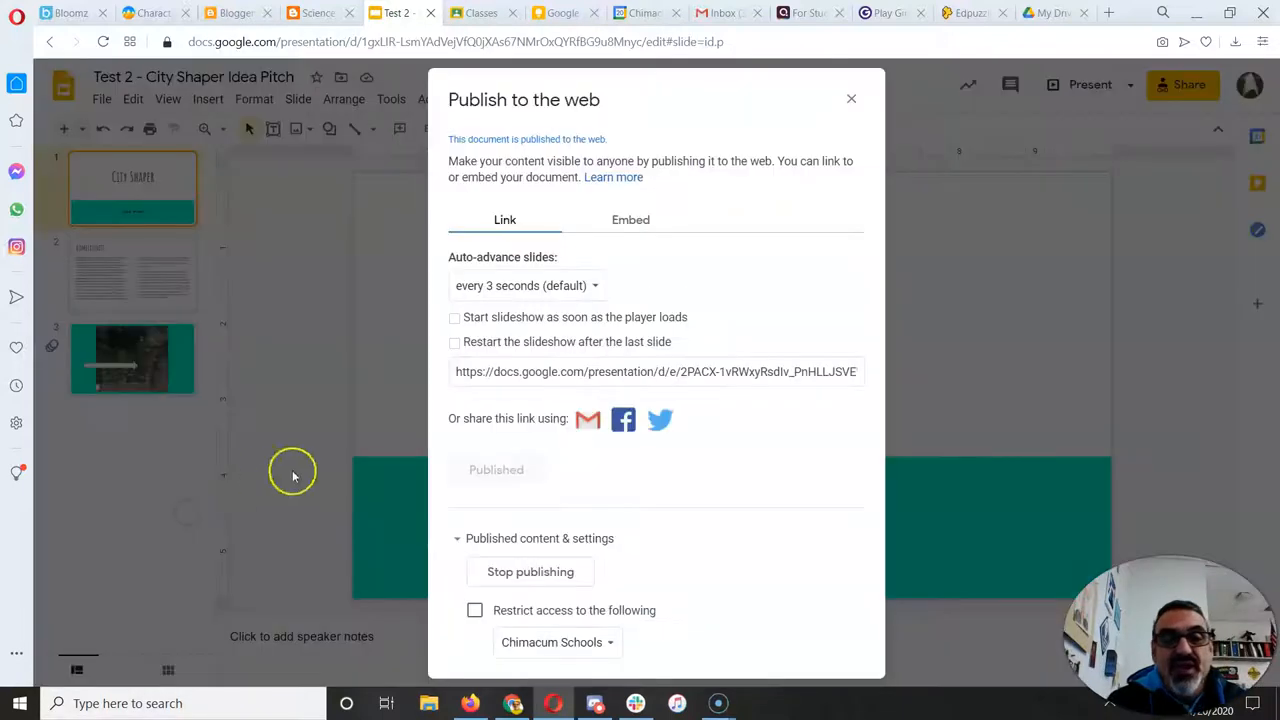
pyautogui.click(631, 220)
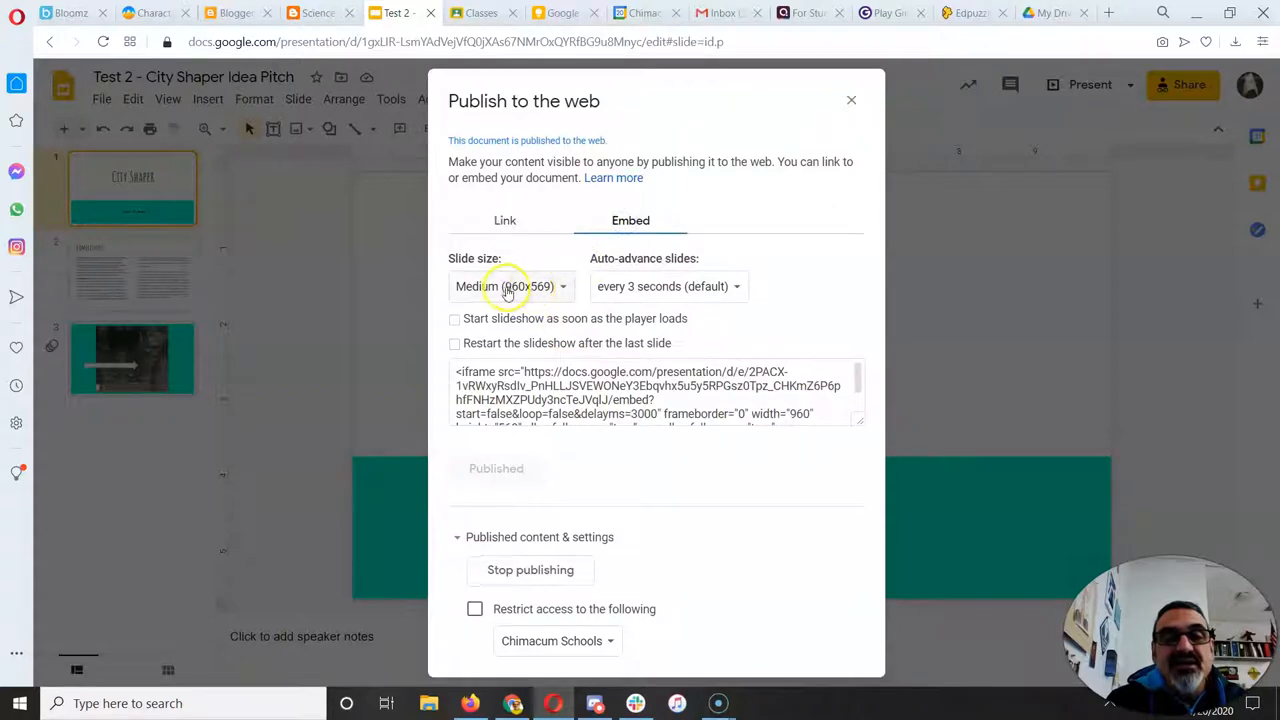
pyautogui.click(512, 286)
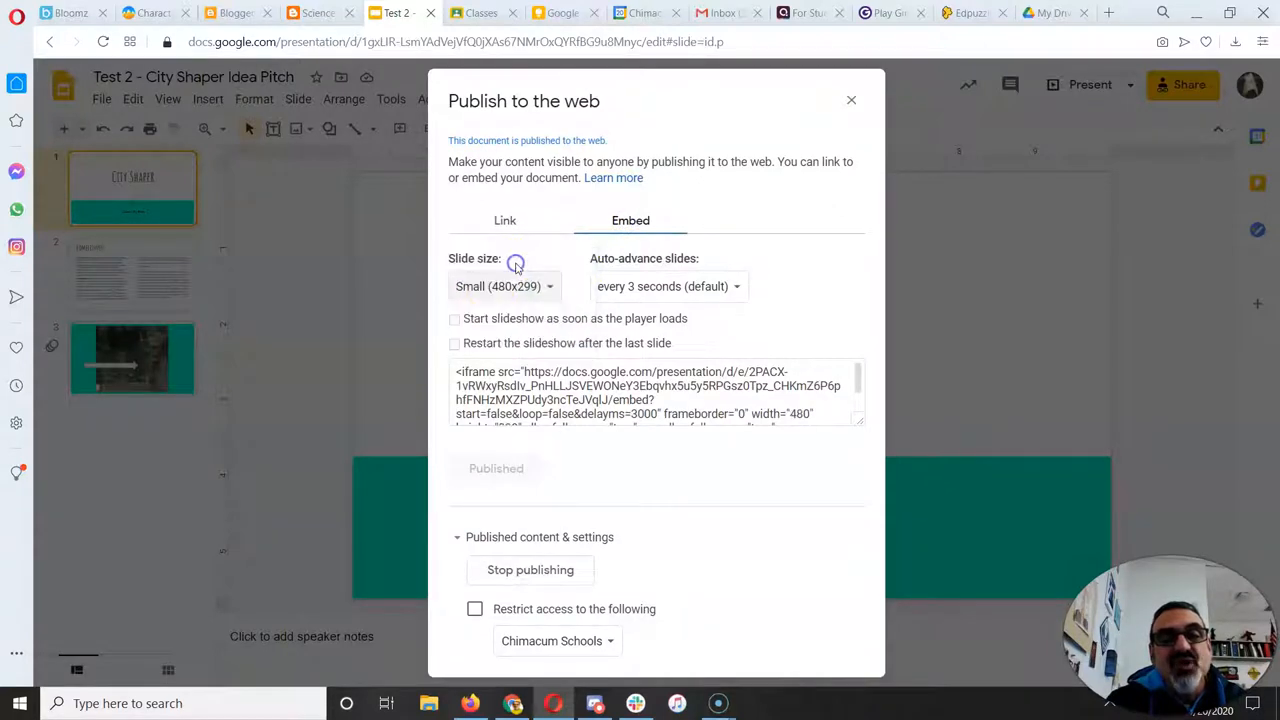
pyautogui.click(657, 391)
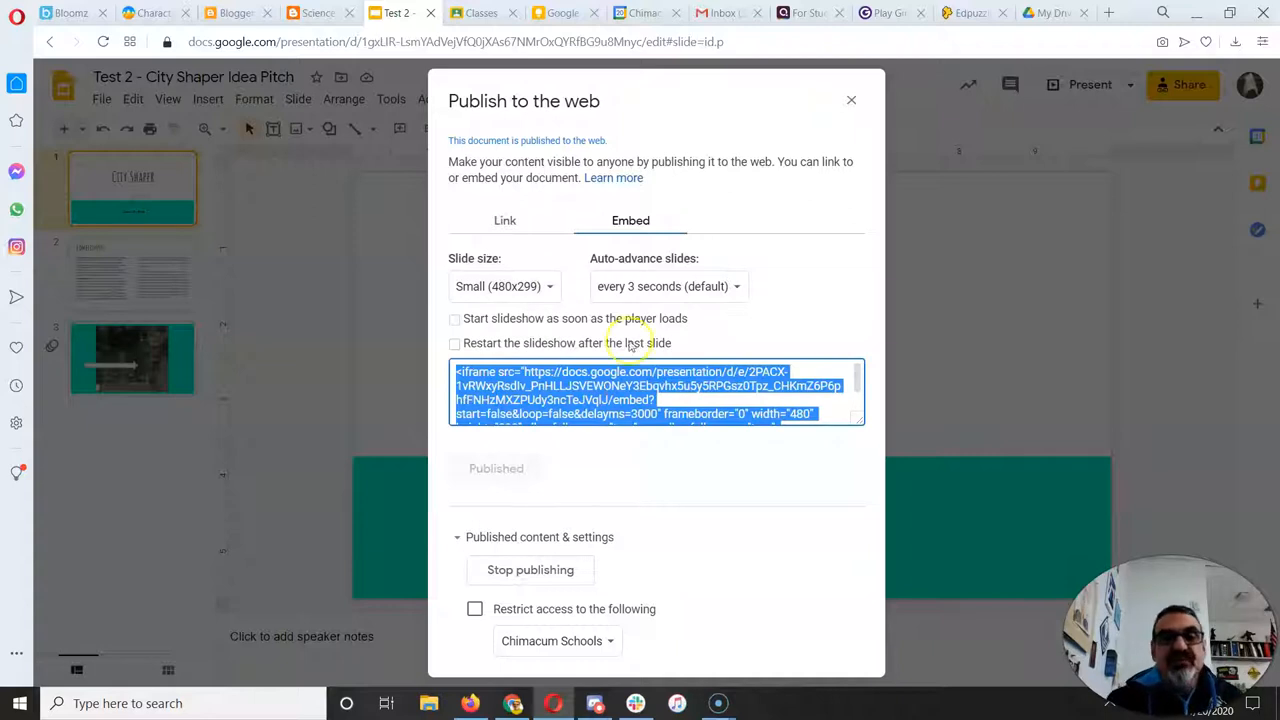
pyautogui.click(851, 100)
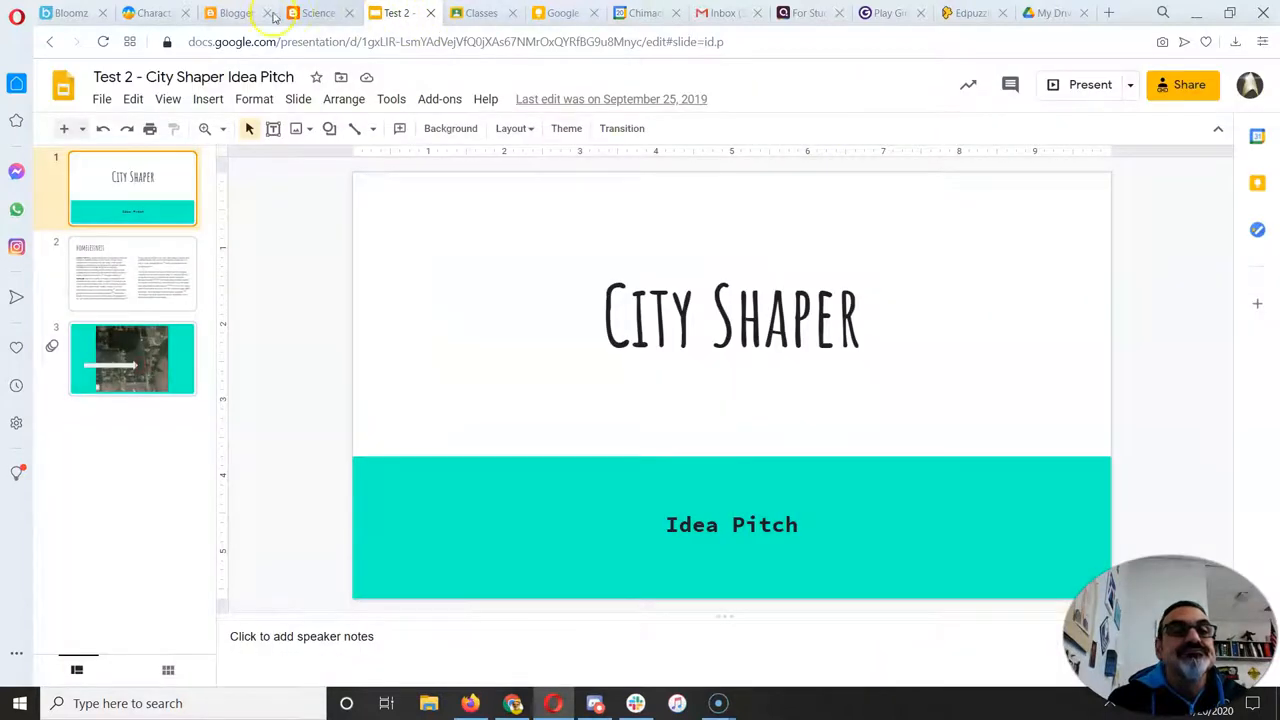
# Step: Reopen The Measles post, add the small slideshow embed, save, and return to the posts list
pyautogui.click(230, 12)
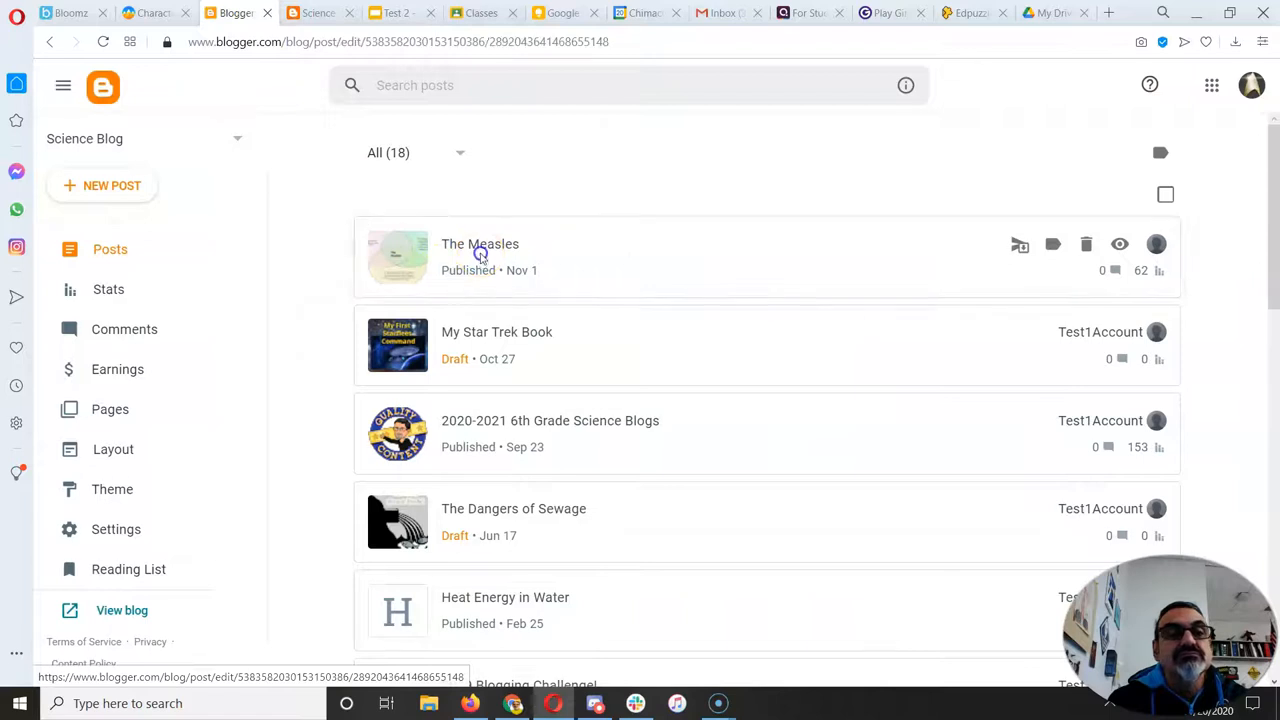
pyautogui.click(480, 243)
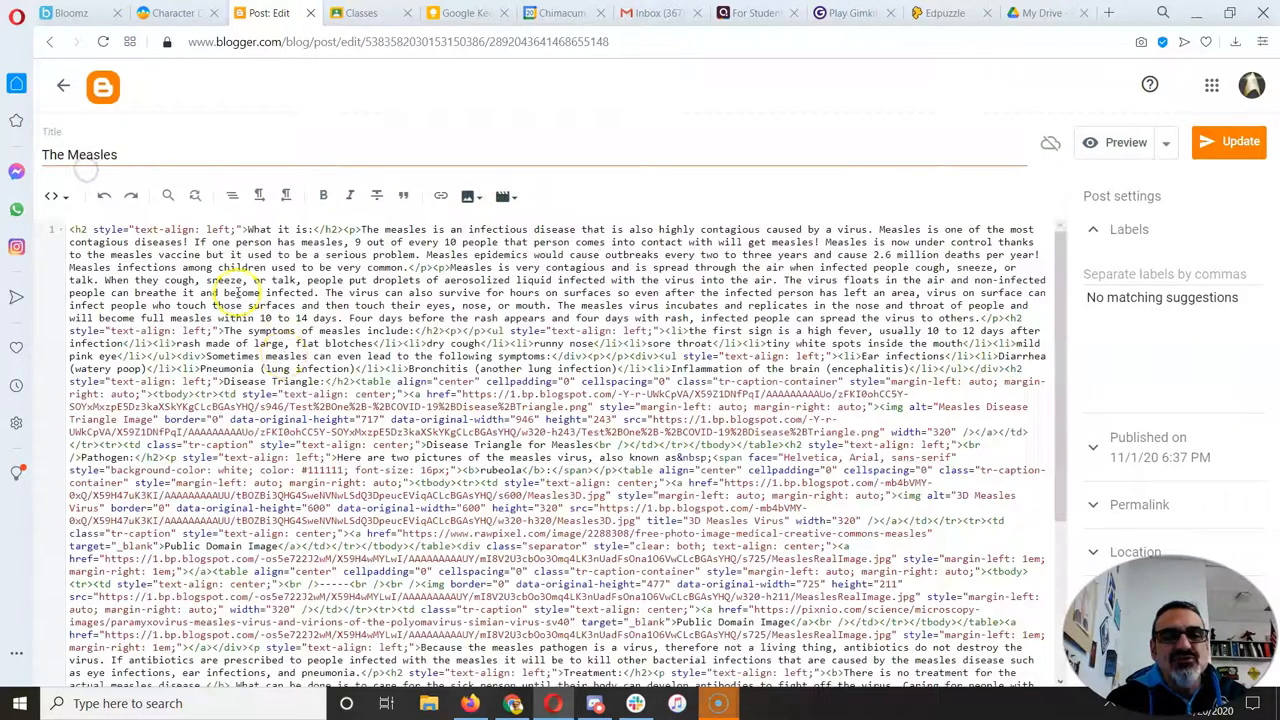
pyautogui.scroll(-3)
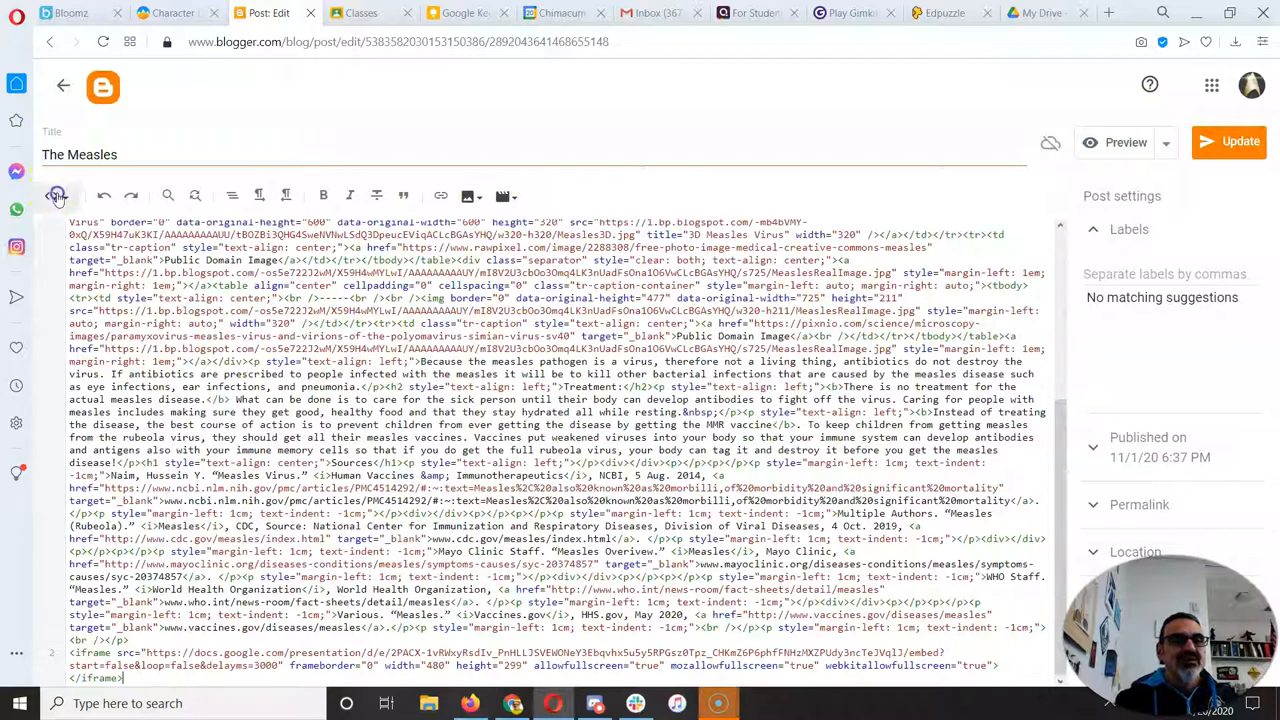
pyautogui.click(56, 195)
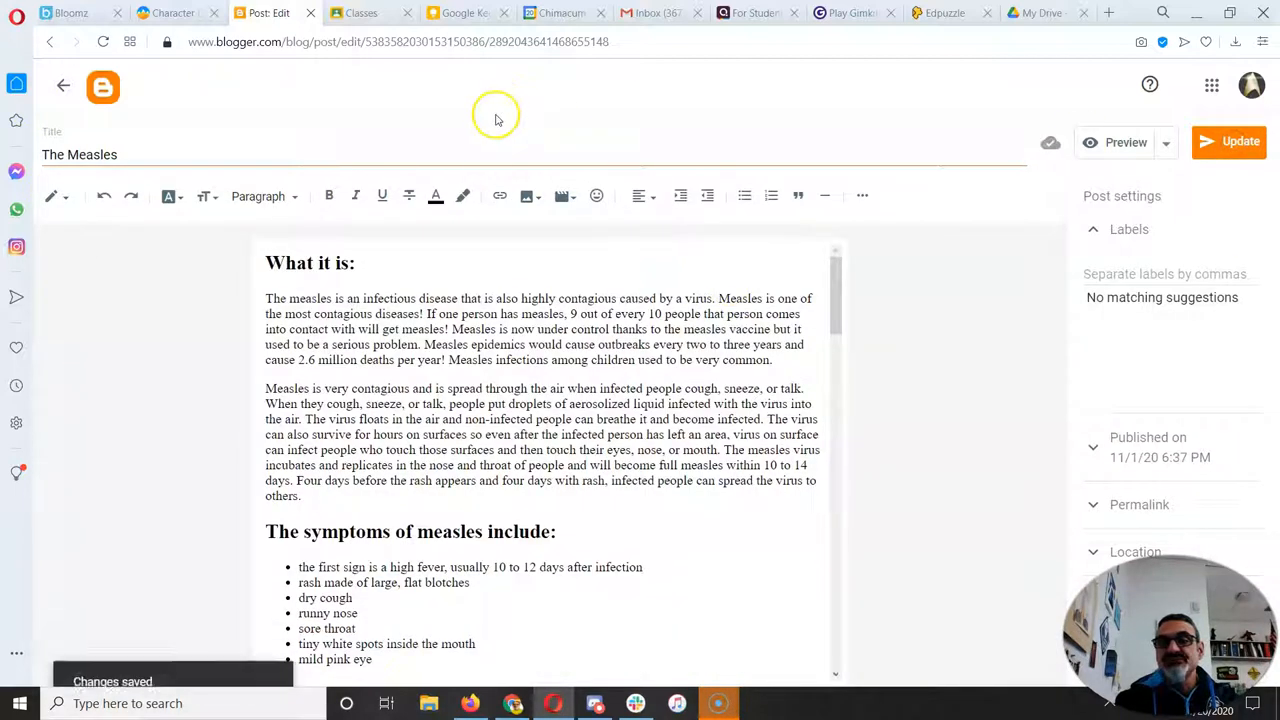
pyautogui.click(63, 85)
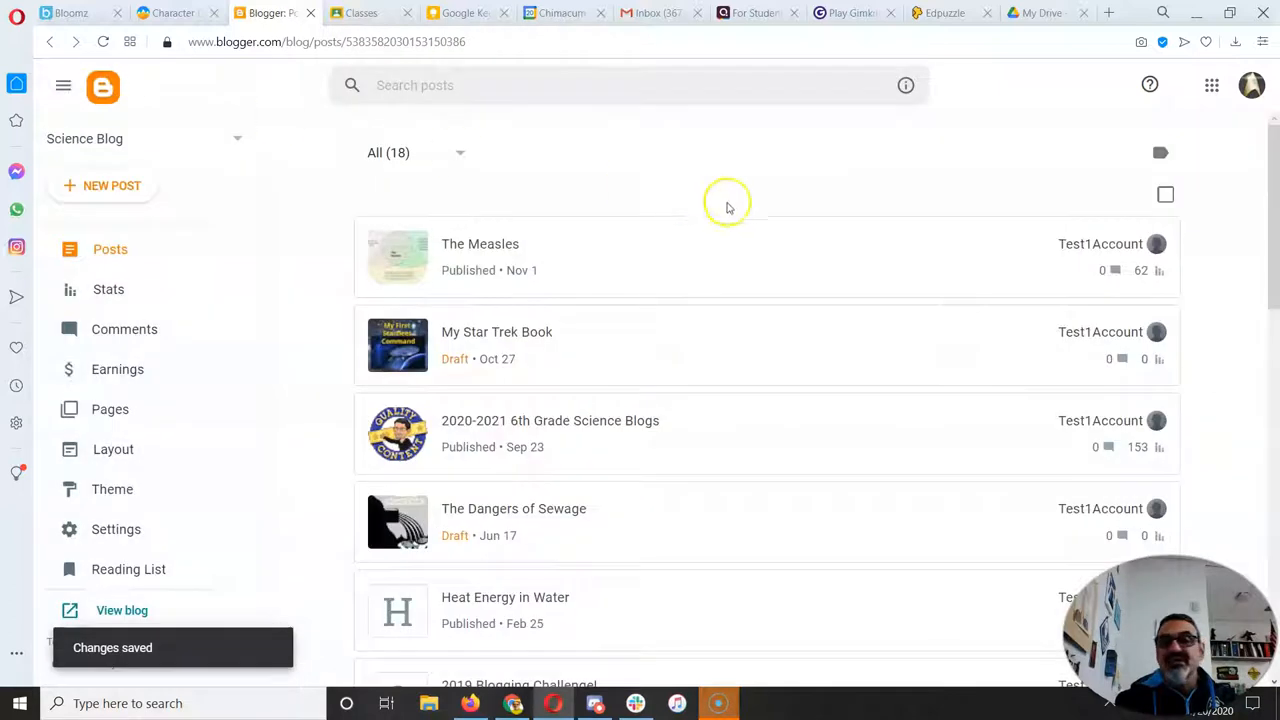
# Step: View the live Measles post and advance the embedded slideshow to slide 3
pyautogui.click(480, 243)
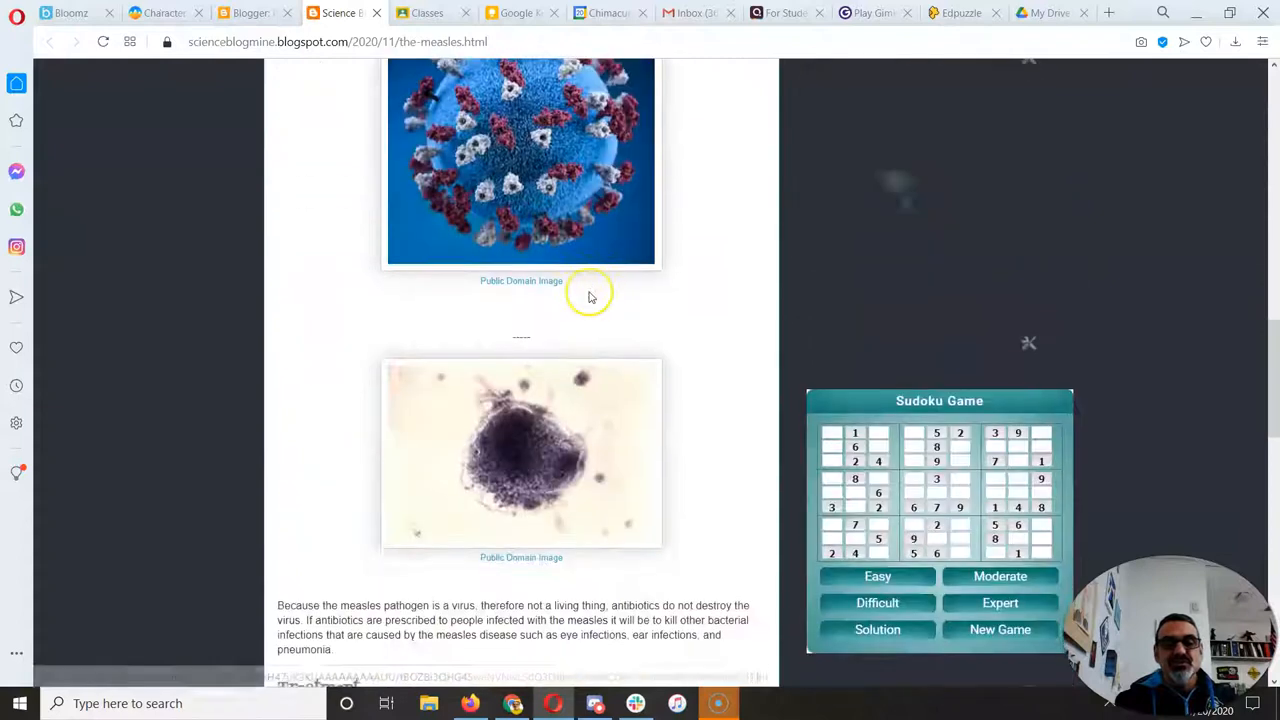
pyautogui.scroll(-3)
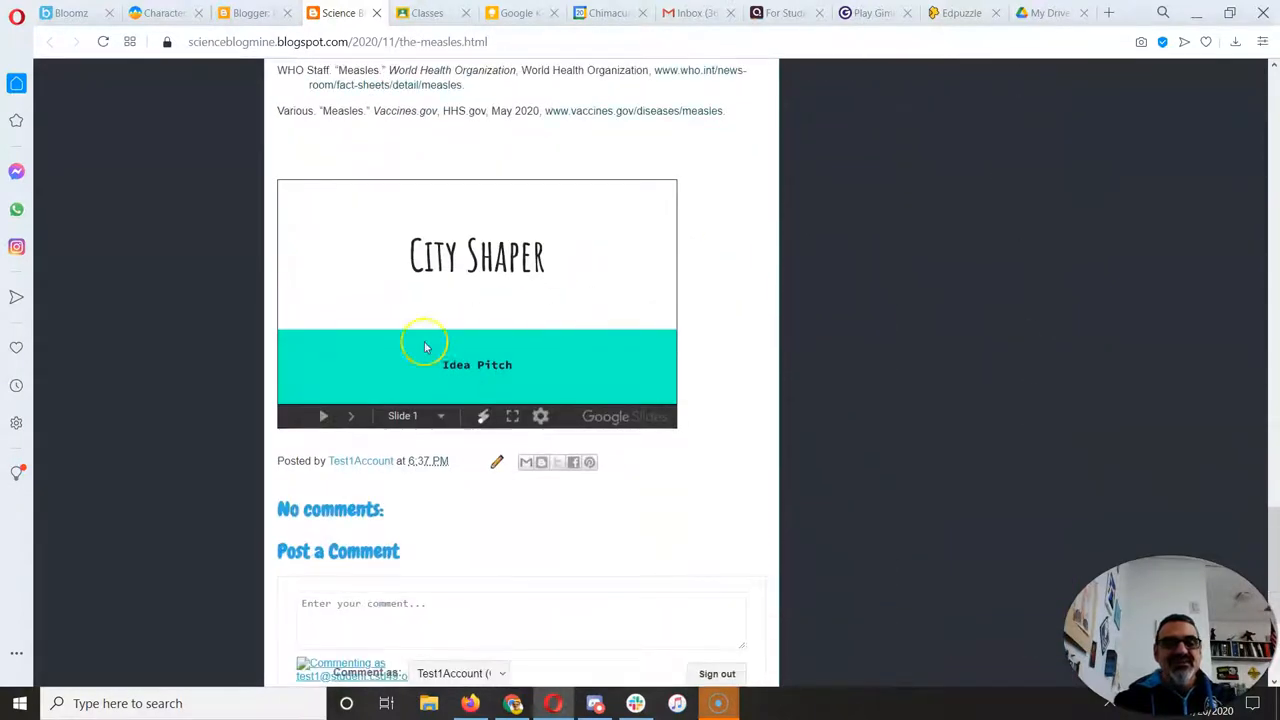
pyautogui.click(351, 416)
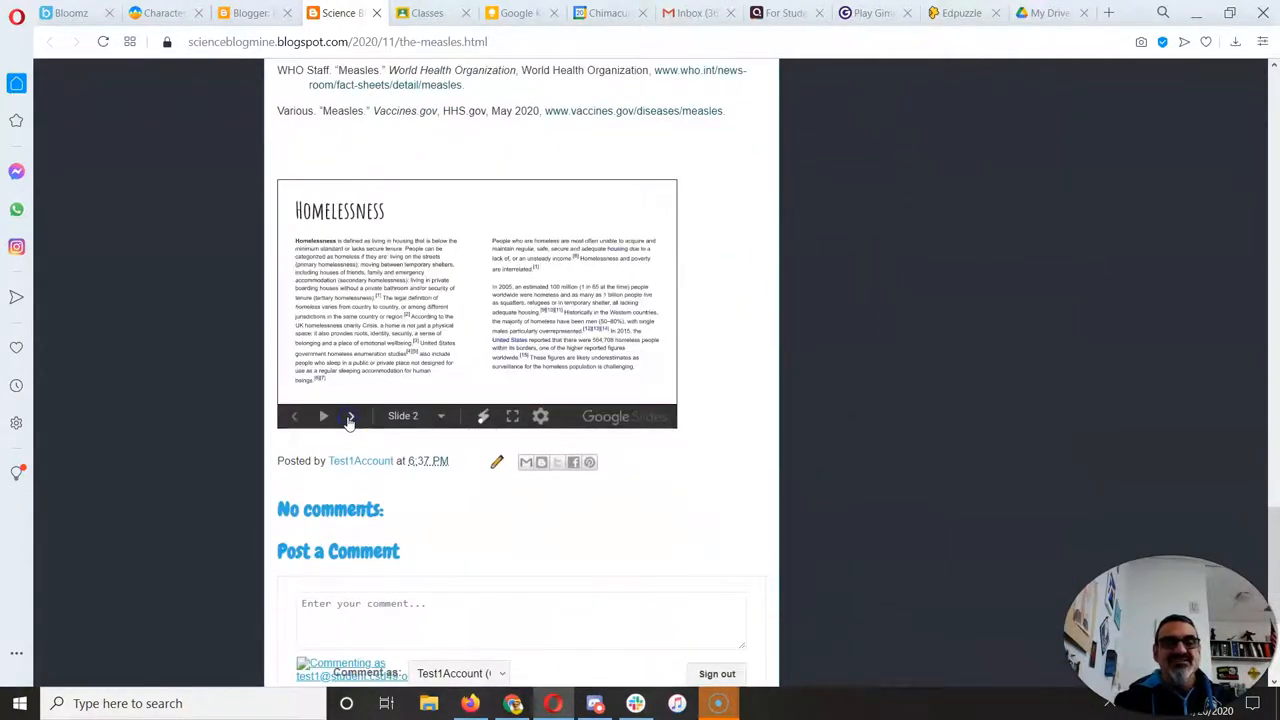
pyautogui.click(351, 416)
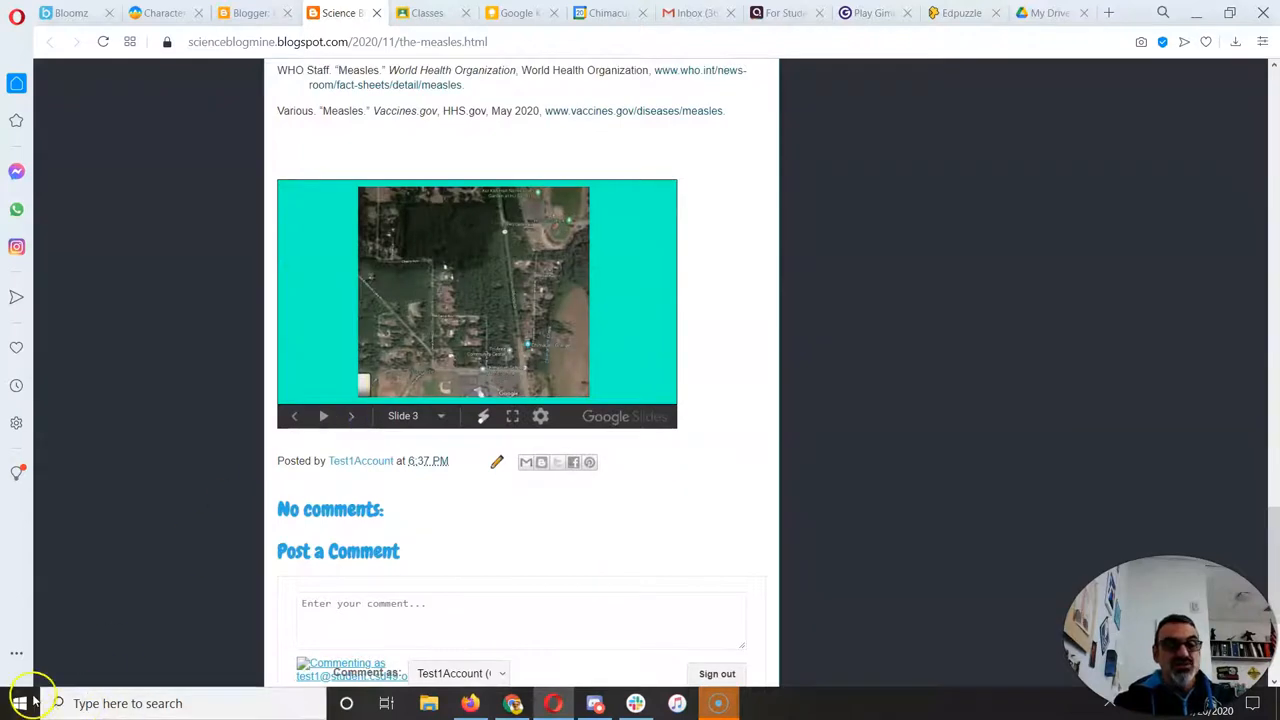